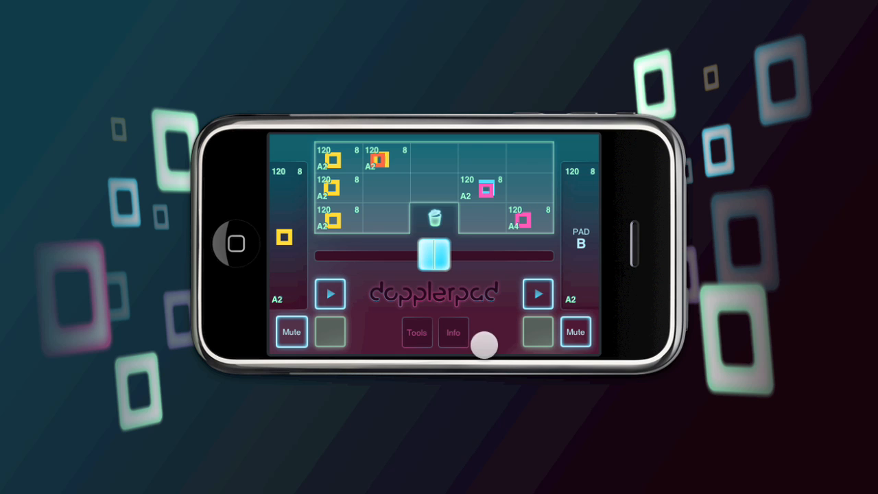
- Bring up the Bass sampler's gate pattern editor with soft dynamics and shuffle 0
left_click(417, 332)
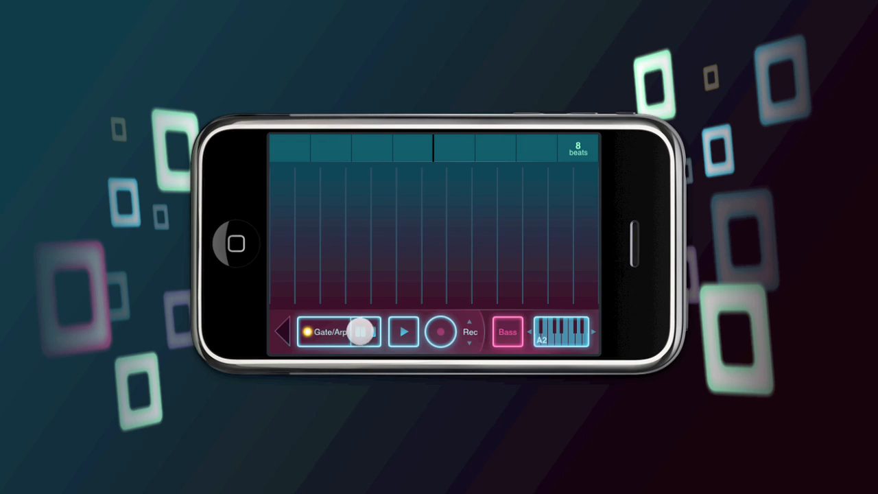
left_click(362, 332)
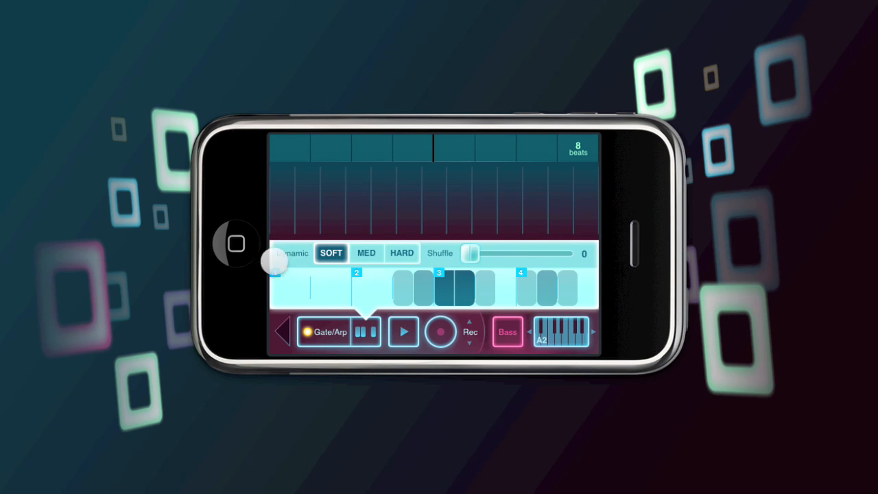
- Toggle first-group gate steps and audition SOFT, MED and HARD dynamics, ending on SOFT
left_click_drag(274, 263, 312, 253)
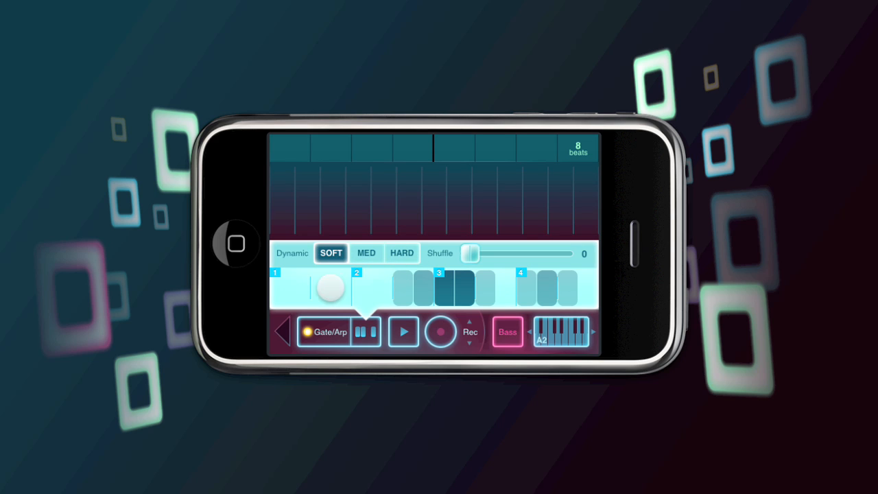
left_click_drag(329, 288, 281, 288)
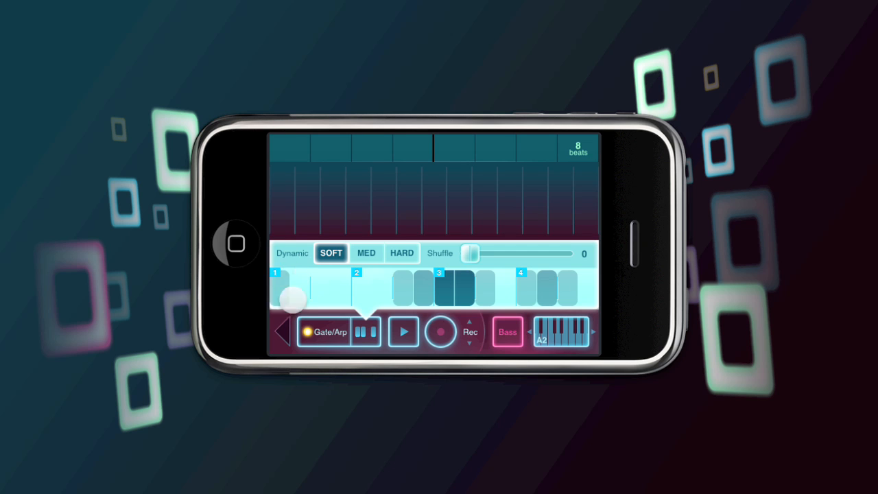
left_click(366, 253)
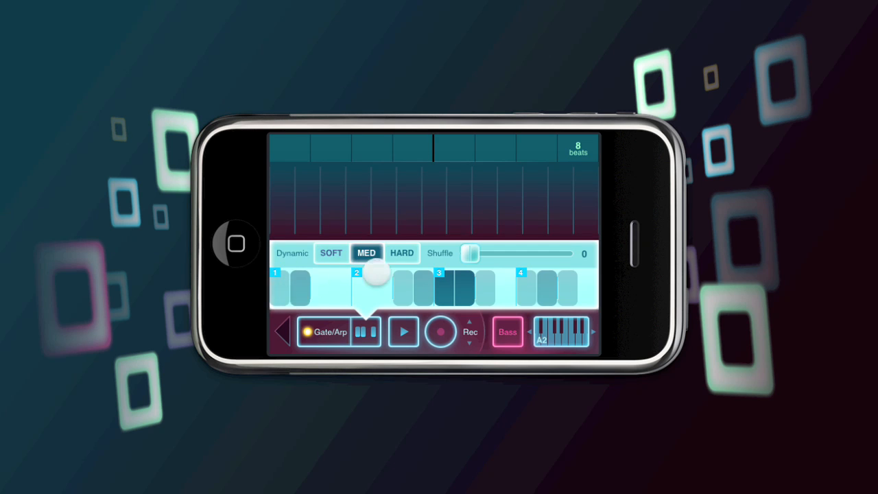
left_click(402, 253)
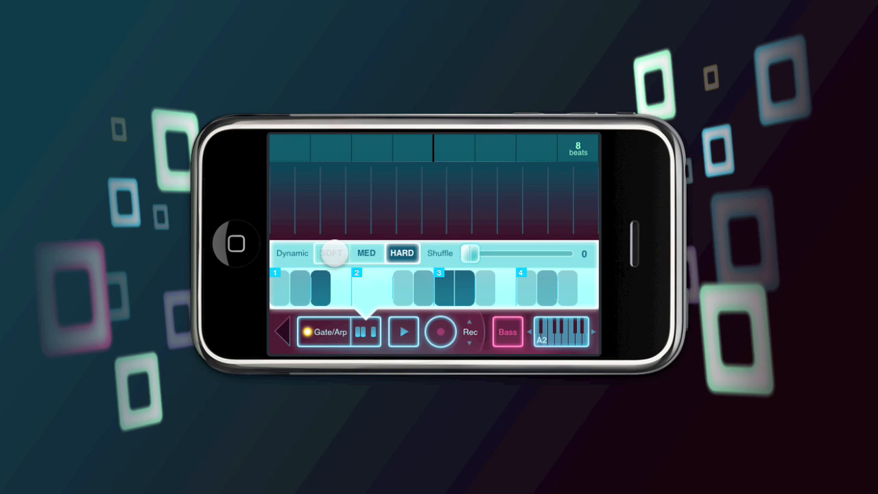
left_click(332, 253)
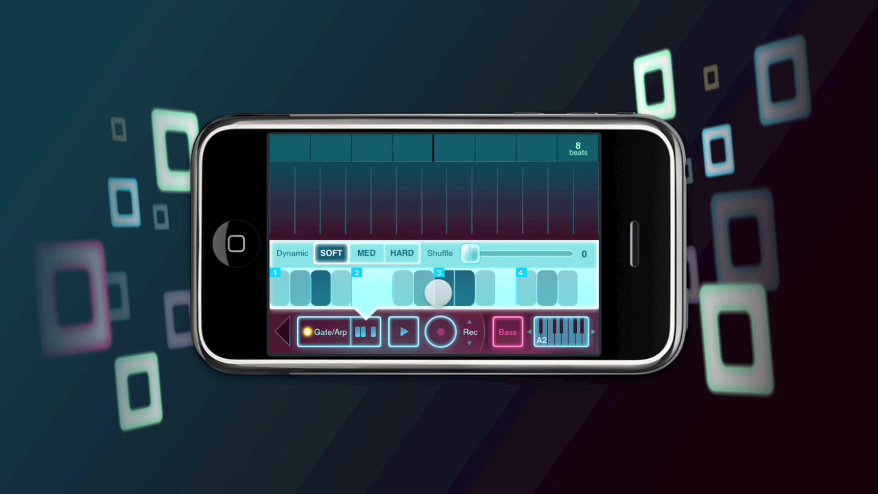
- Rework gate steps across all four beat groups, keeping dynamics on soft
left_click_drag(439, 294, 326, 294)
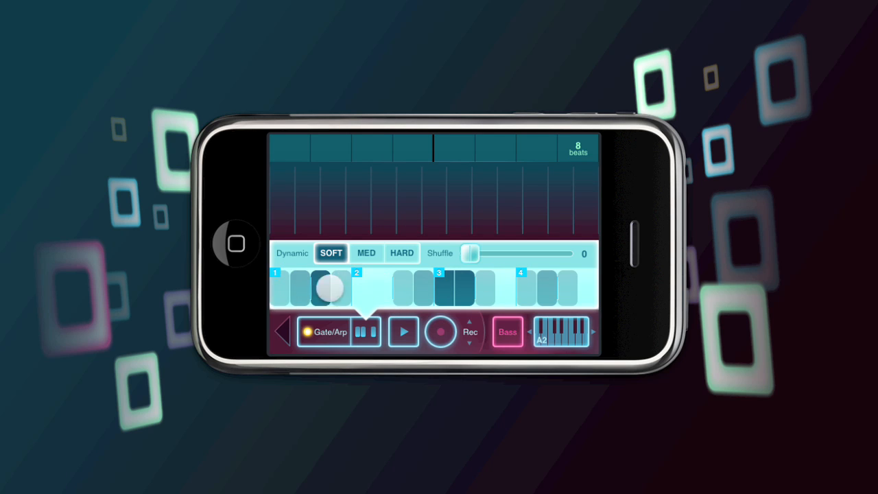
left_click_drag(330, 288, 373, 288)
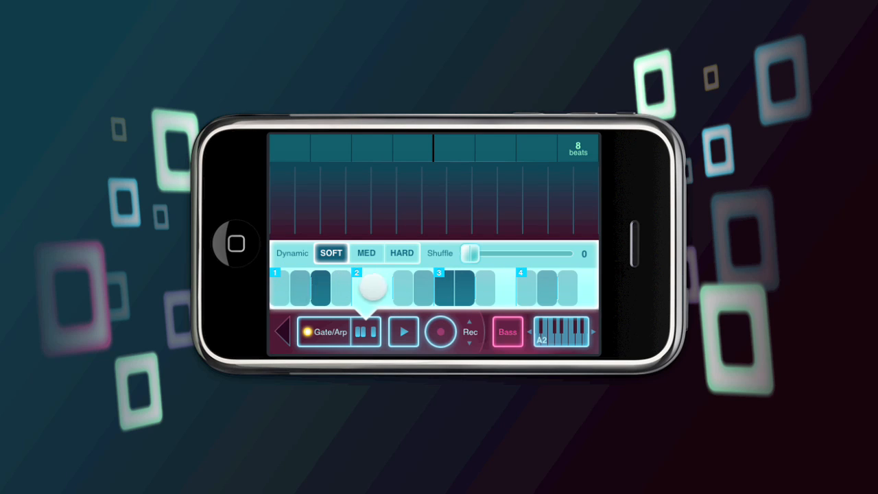
left_click_drag(374, 289, 591, 245)
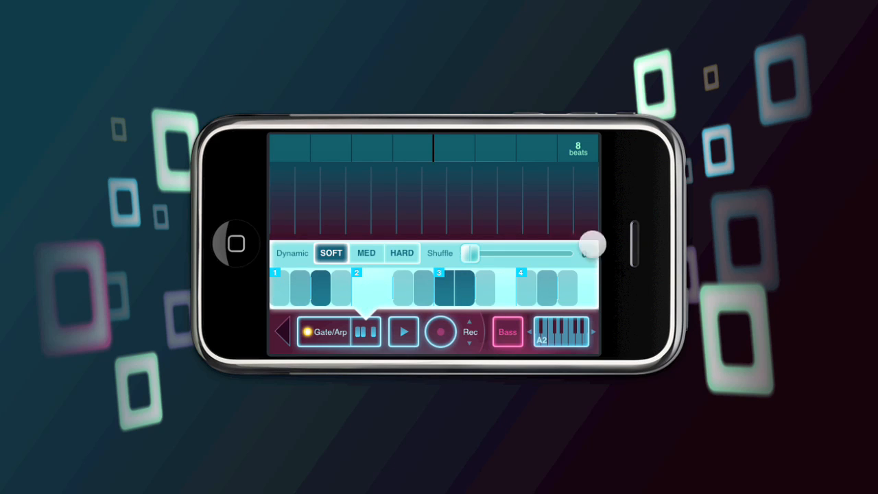
left_click_drag(590, 244, 483, 221)
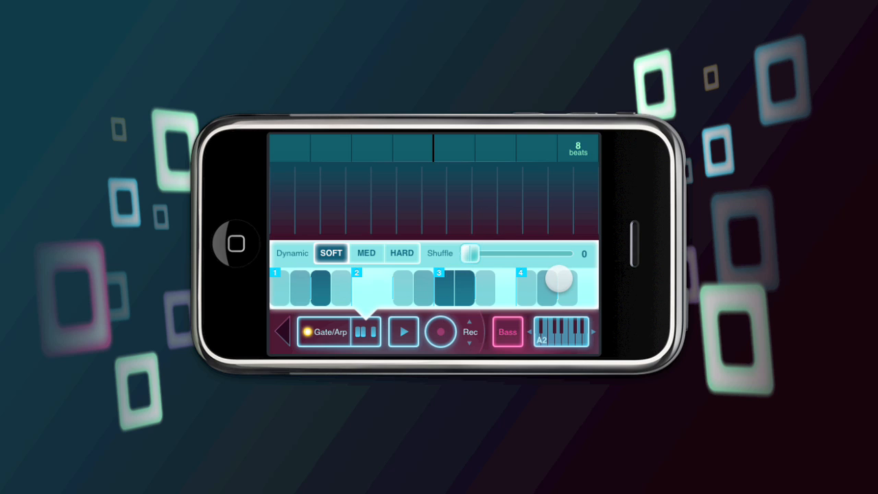
left_click_drag(555, 280, 329, 264)
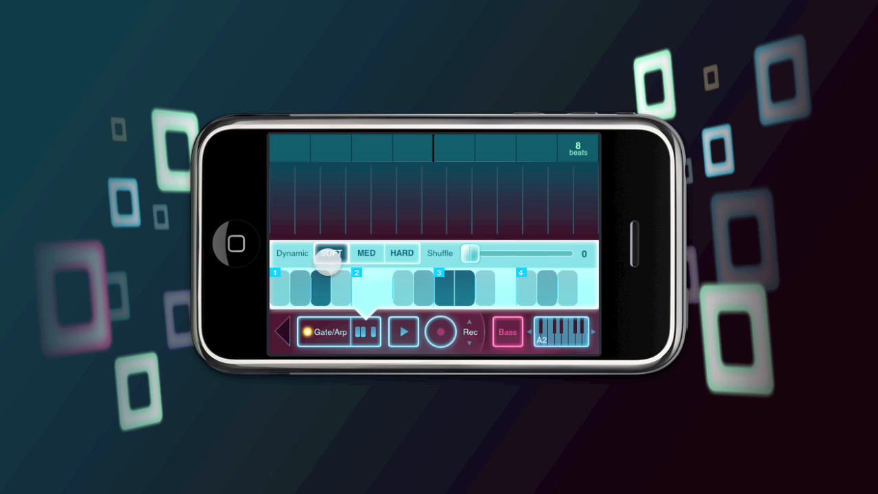
left_click(332, 253)
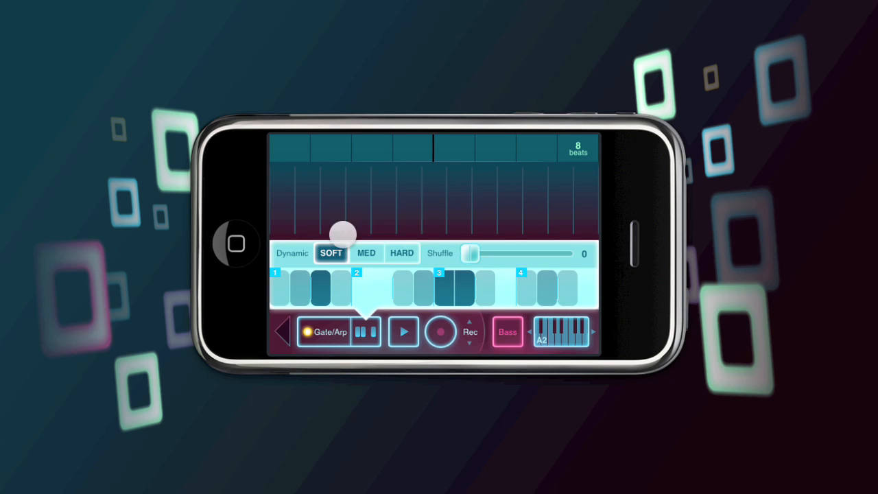
left_click_drag(343, 235, 469, 255)
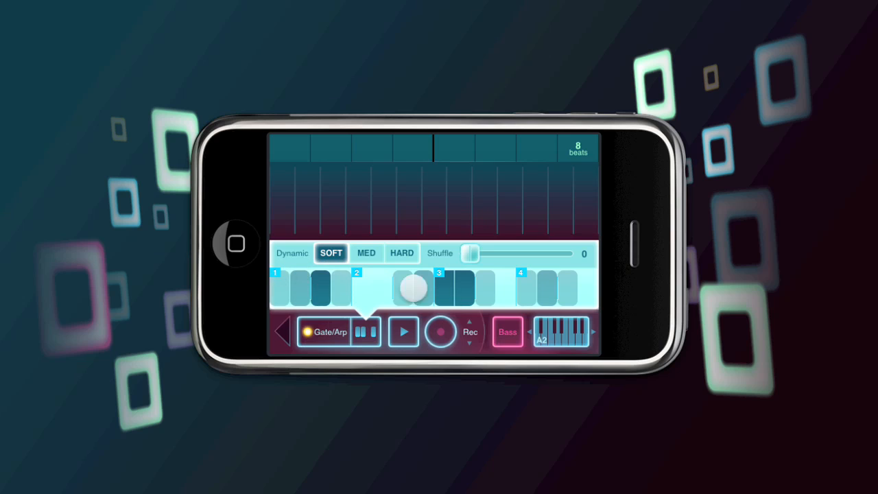
left_click(508, 332)
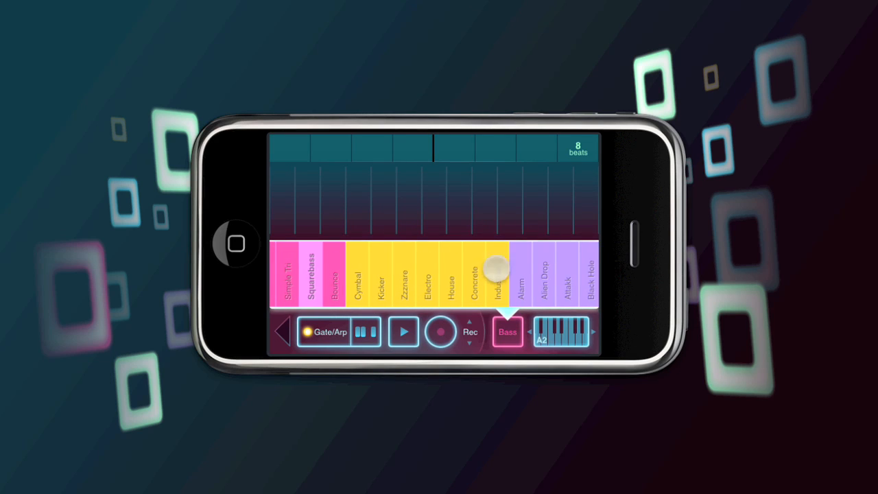
- Load a drum sound so the sampler switches from Bass to Drum
left_click(508, 332)
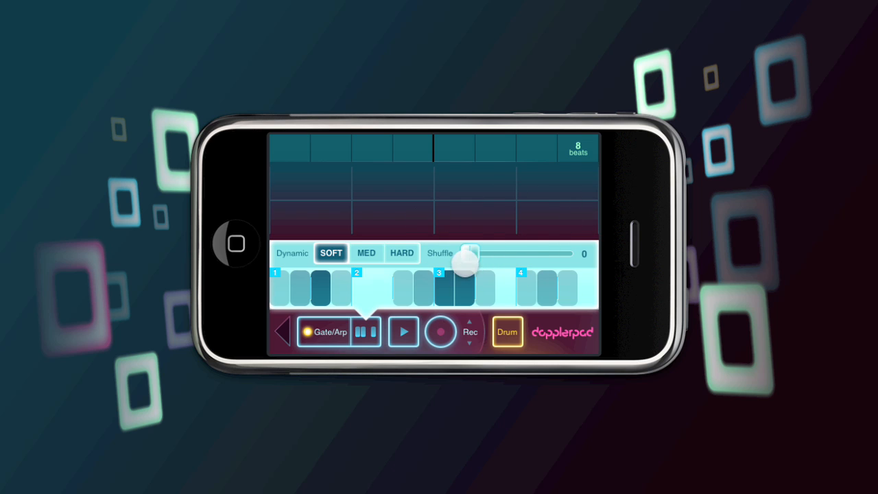
- Switch the sampler back to the bass sound and play it on the pad surface
left_click_drag(466, 266, 499, 246)
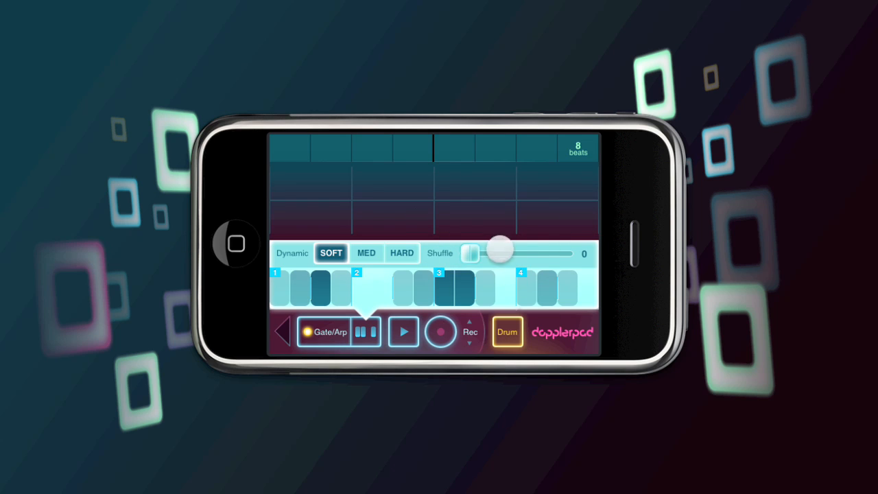
left_click(508, 332)
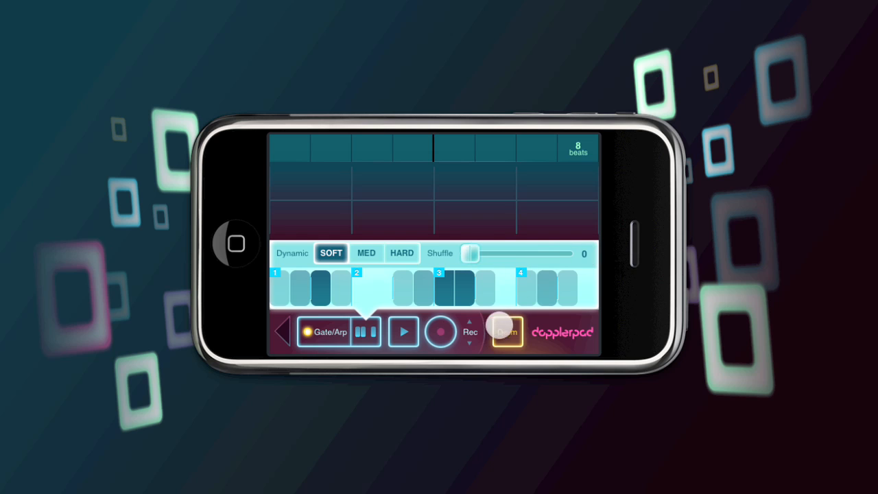
left_click(508, 330)
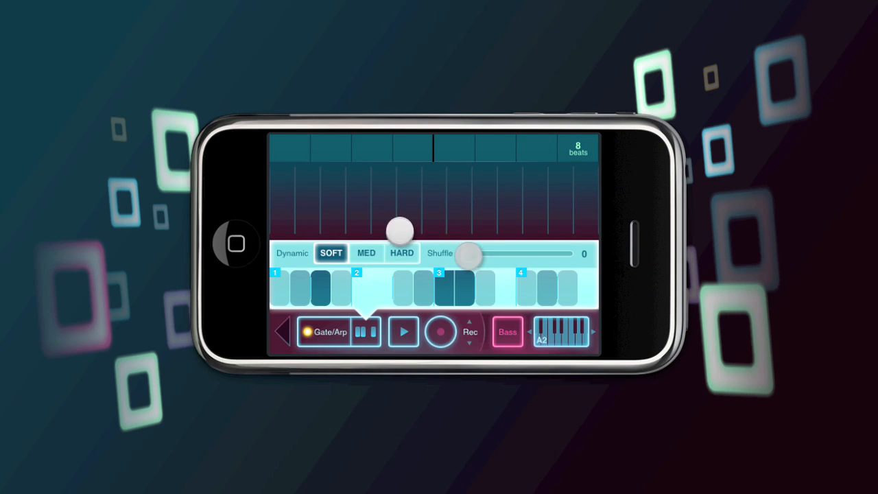
left_click(401, 230)
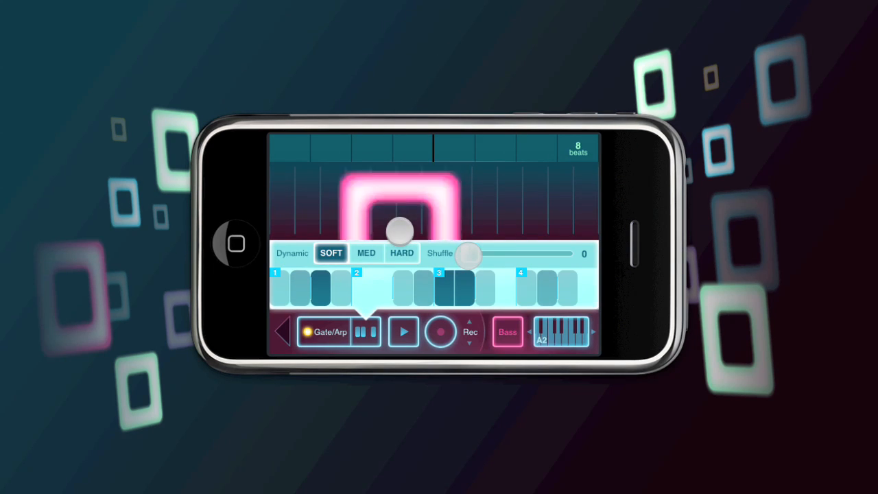
- Sweep the bass shuffle up to 98 and back down to 38
left_click_drag(469, 255, 505, 255)
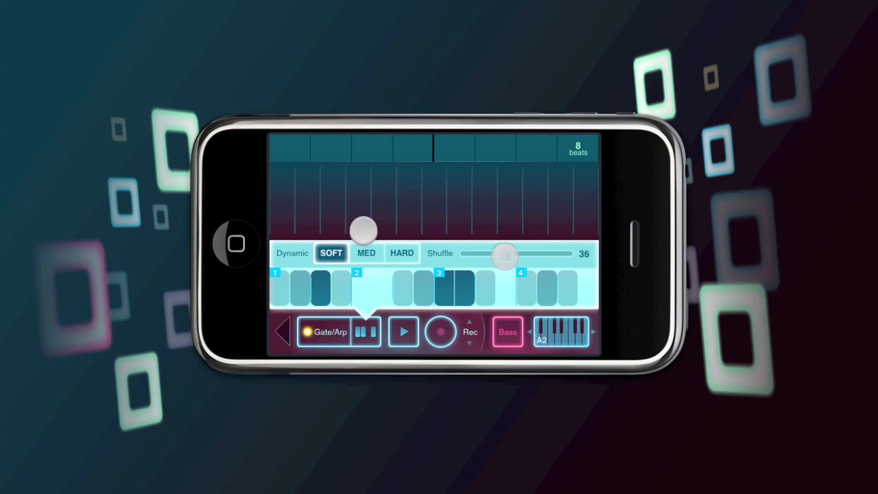
left_click_drag(505, 253, 521, 254)
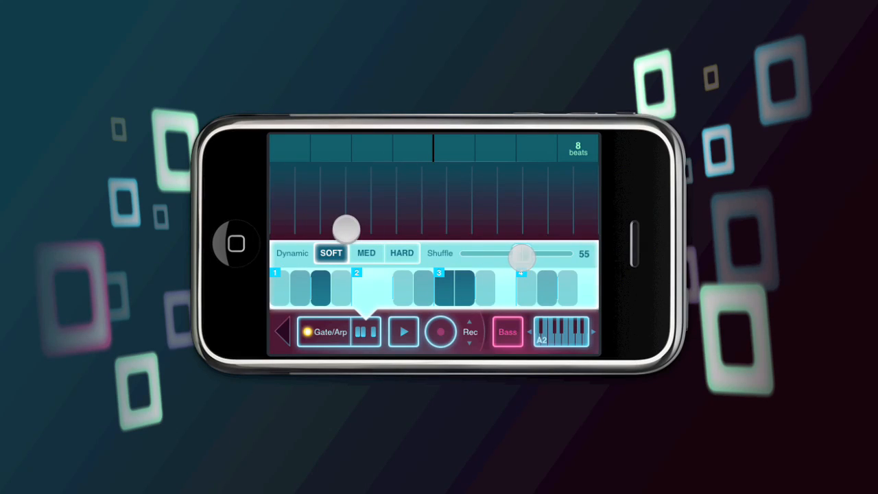
left_click_drag(521, 258, 535, 257)
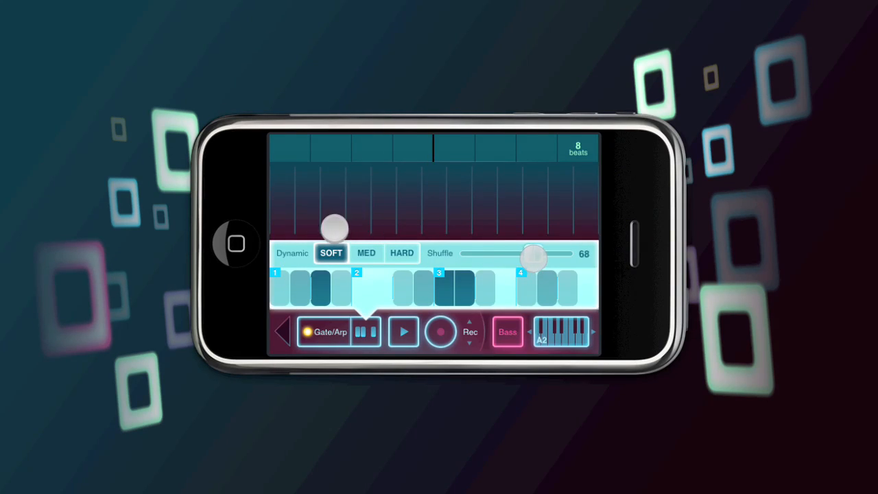
left_click_drag(524, 258, 541, 258)
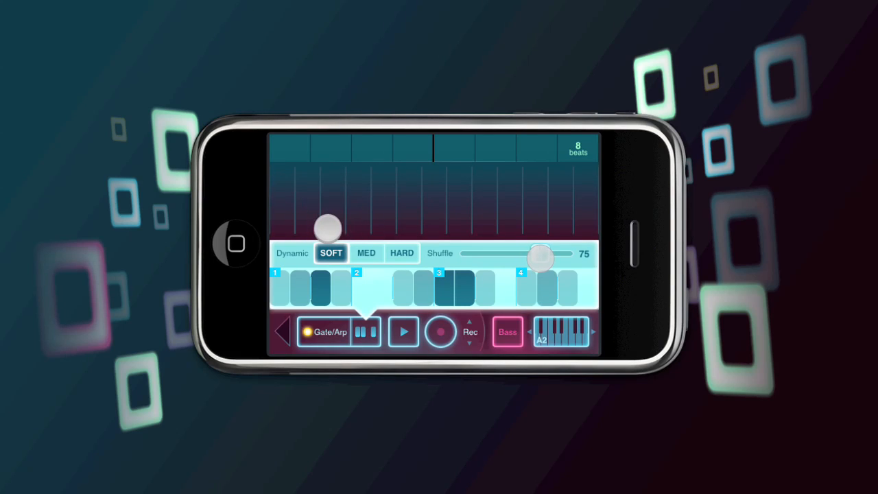
left_click_drag(538, 256, 560, 256)
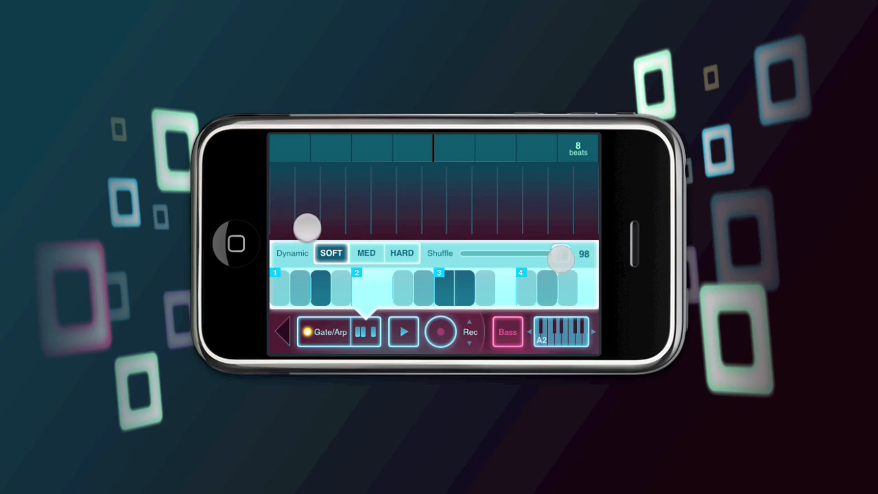
left_click_drag(561, 259, 528, 259)
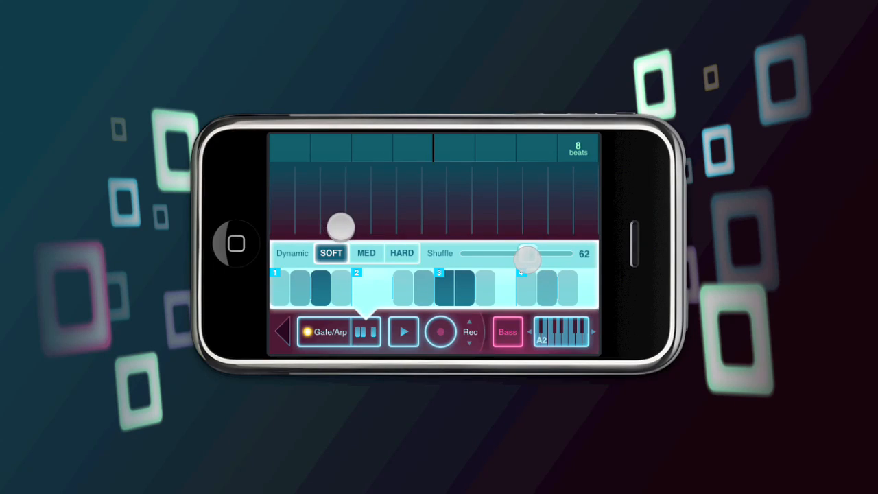
left_click_drag(527, 258, 505, 255)
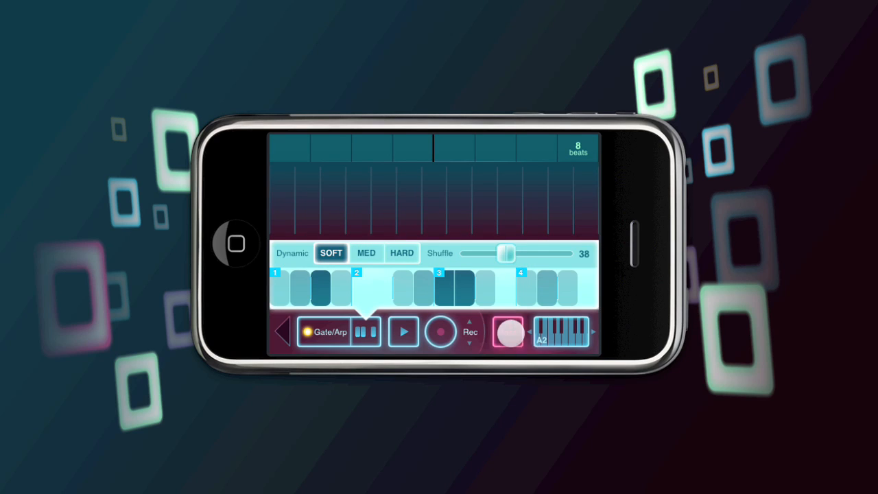
- Switch to the drum sound, push shuffle to 100 and play the drum pads
left_click(563, 332)
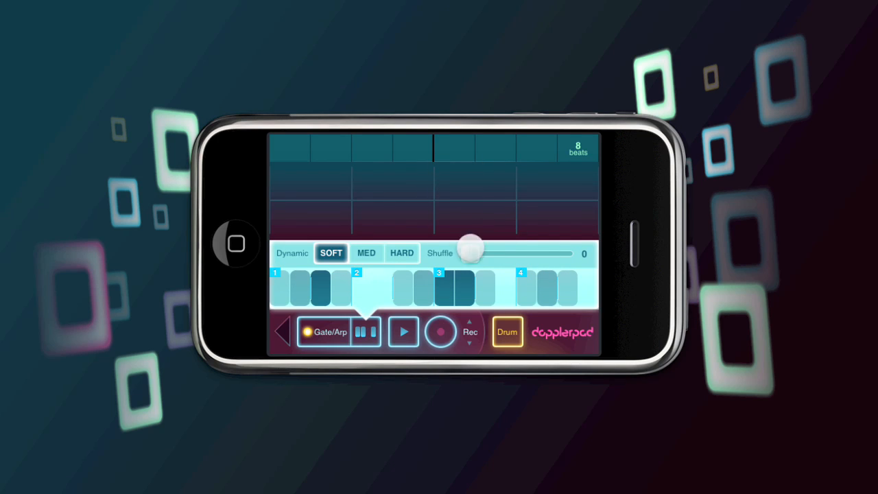
left_click_drag(472, 254, 562, 254)
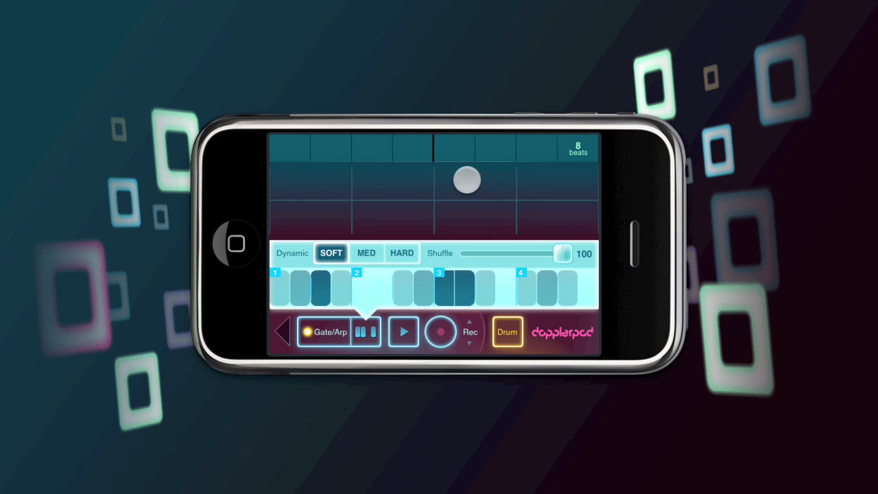
left_click_drag(562, 254, 516, 254)
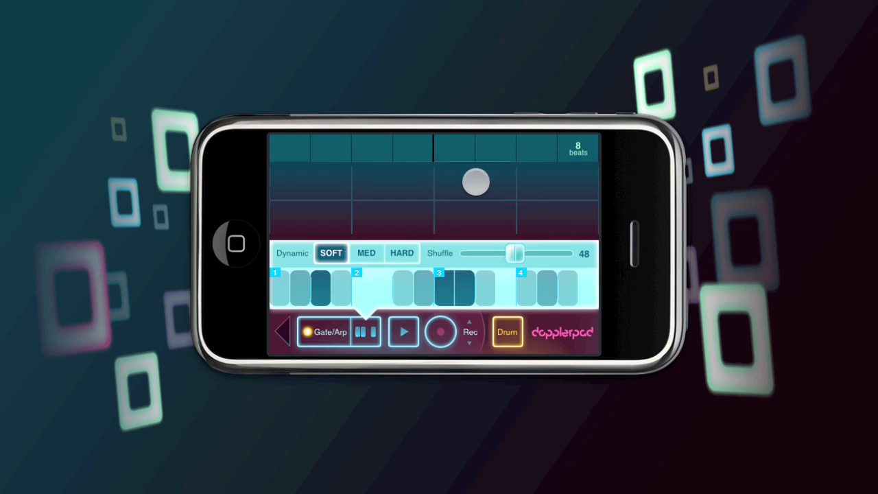
- View the lead track's 120-tempo, 8-beat settings, then return to the loop mixing overview
left_click(507, 330)
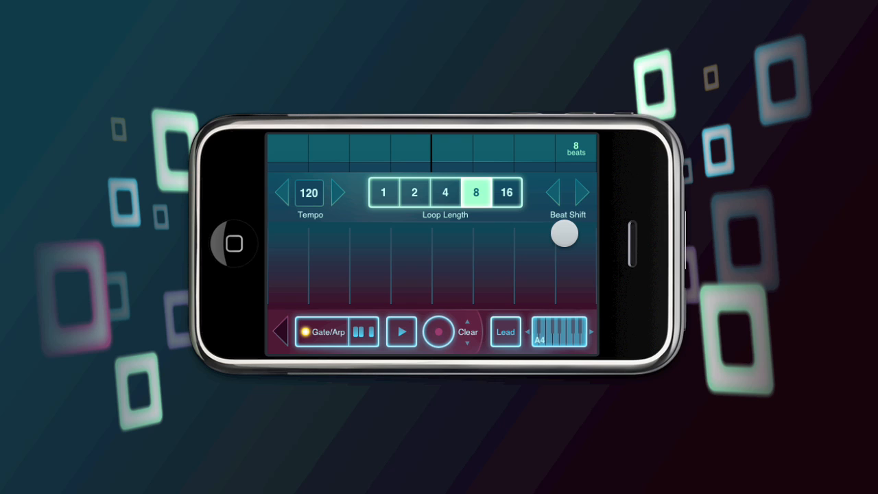
left_click_drag(564, 234, 403, 254)
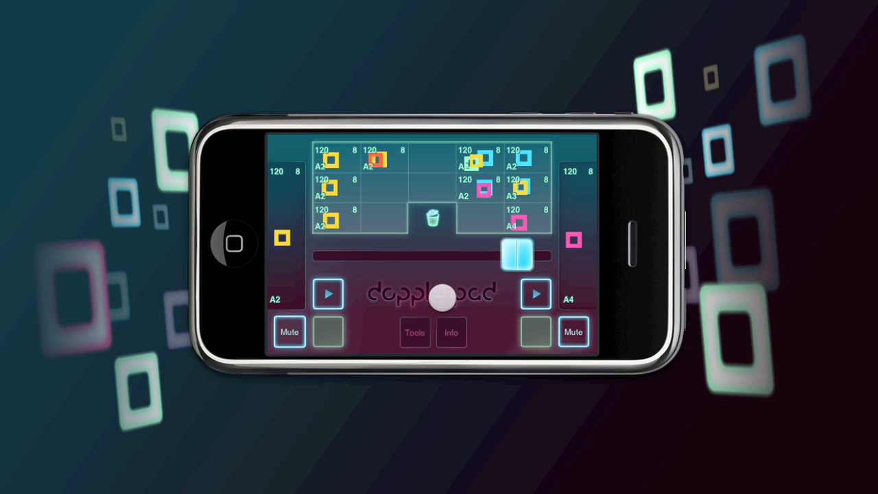
- Start loop A2 playing on the left deck and open the A4 lead editor
left_click_drag(524, 255, 534, 250)
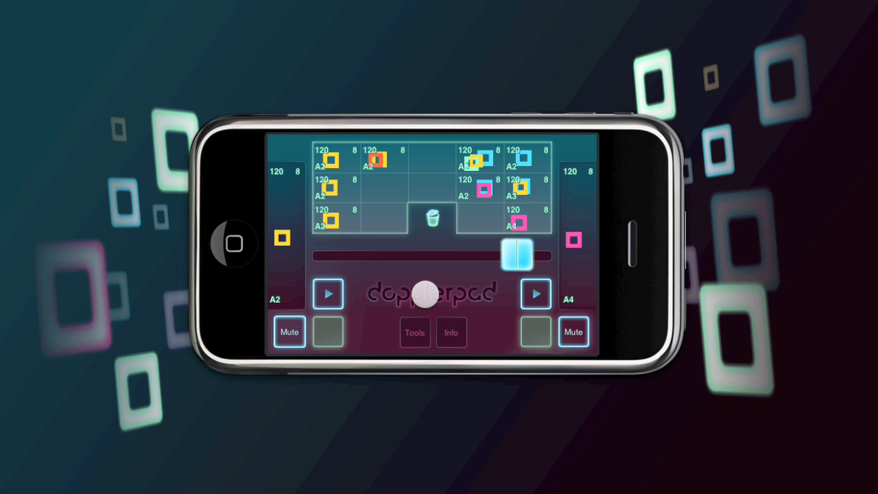
left_click(328, 293)
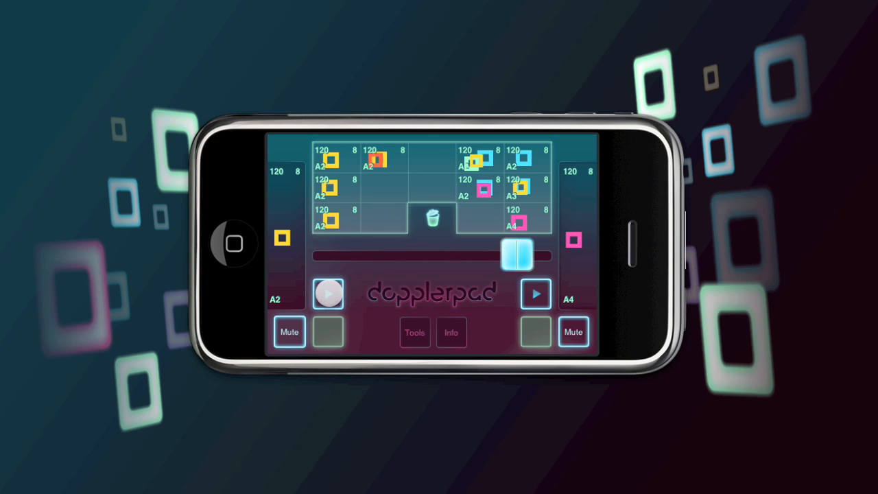
left_click(328, 294)
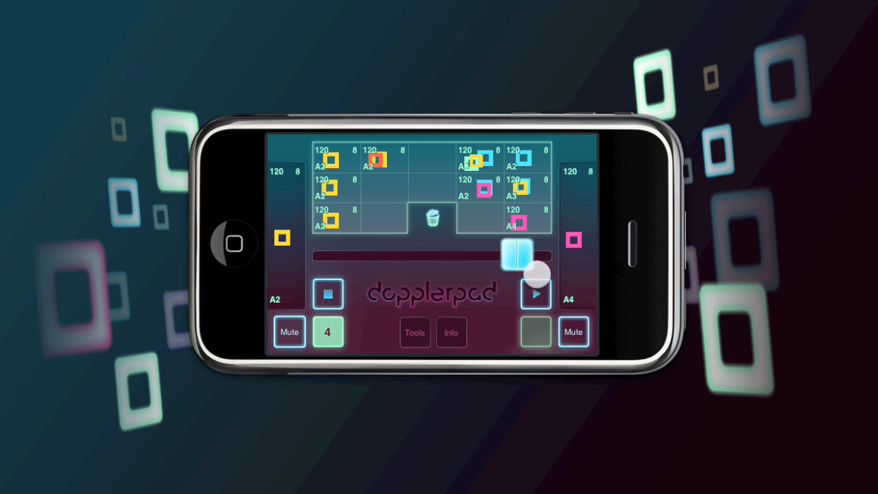
left_click(414, 333)
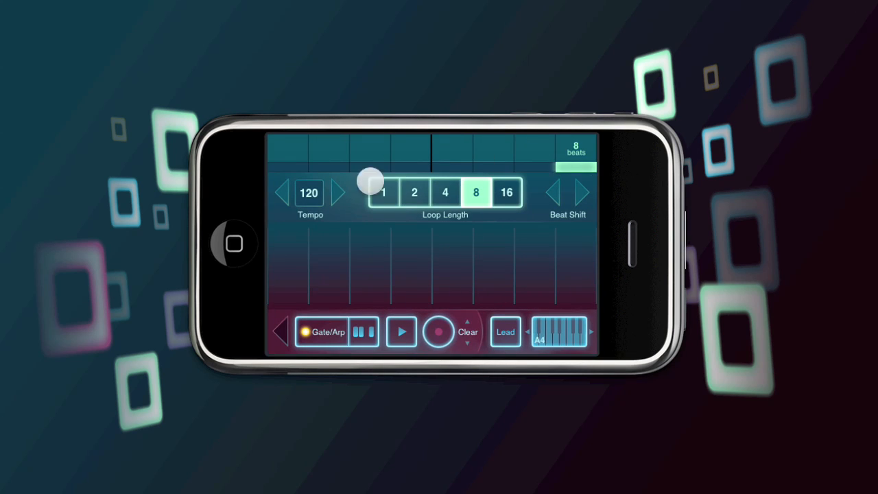
- Drag the lead loop's Beat Shift back and forth to move where it starts
left_click_drag(370, 181, 397, 167)
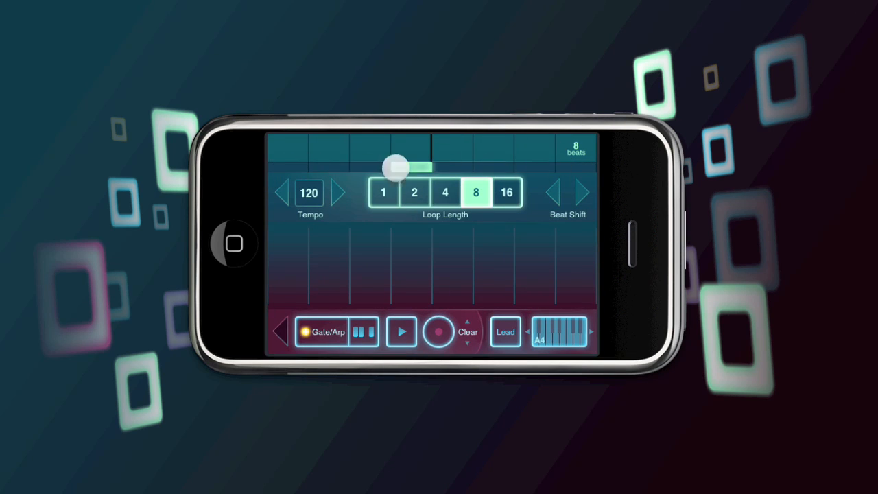
left_click_drag(396, 168, 556, 181)
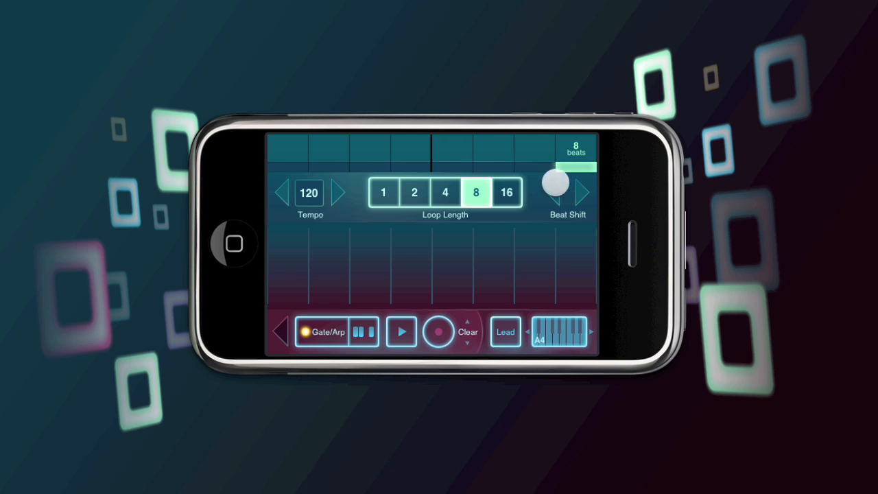
left_click_drag(556, 181, 395, 177)
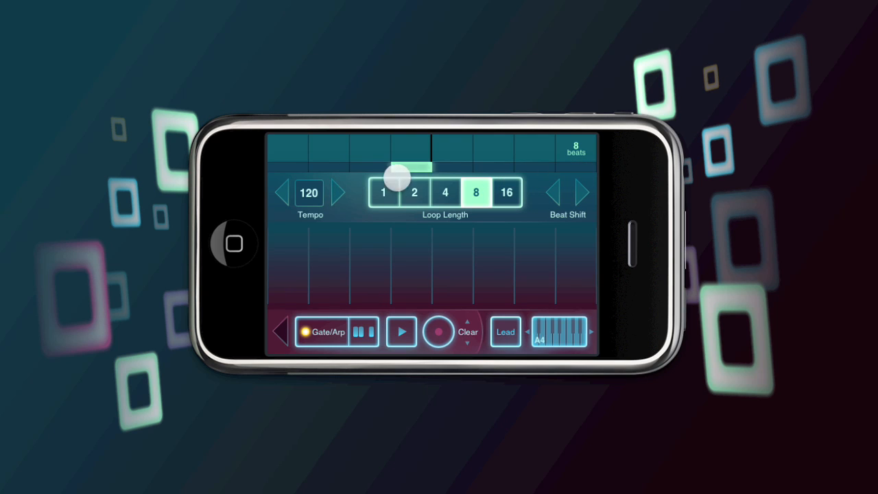
left_click_drag(395, 178, 587, 167)
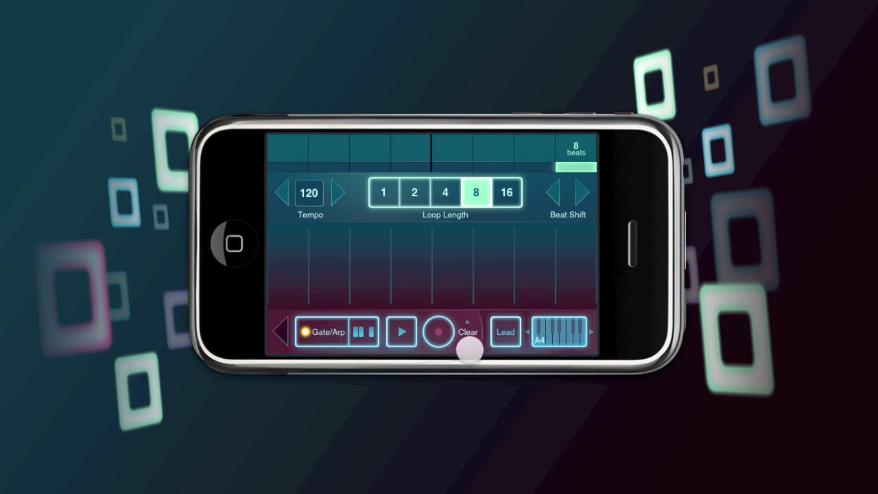
- Record lead notes into the 8-beat A4 loop, then return to the mixer
left_click(401, 330)
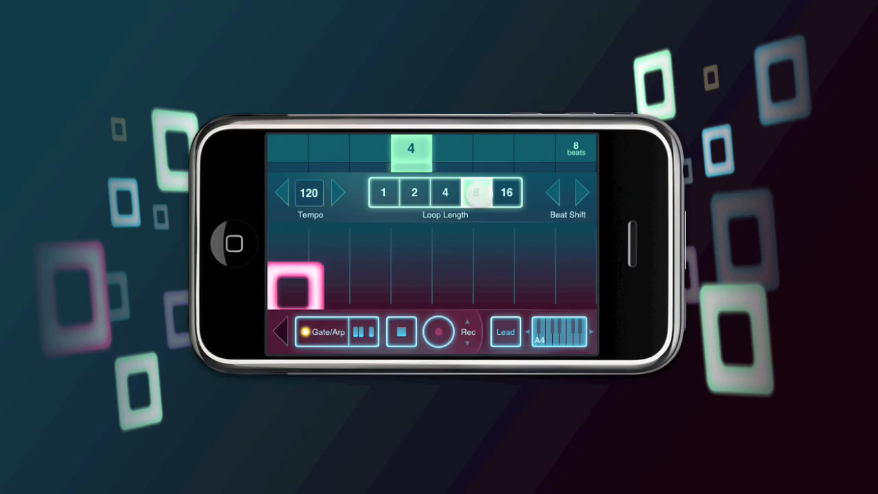
left_click(475, 193)
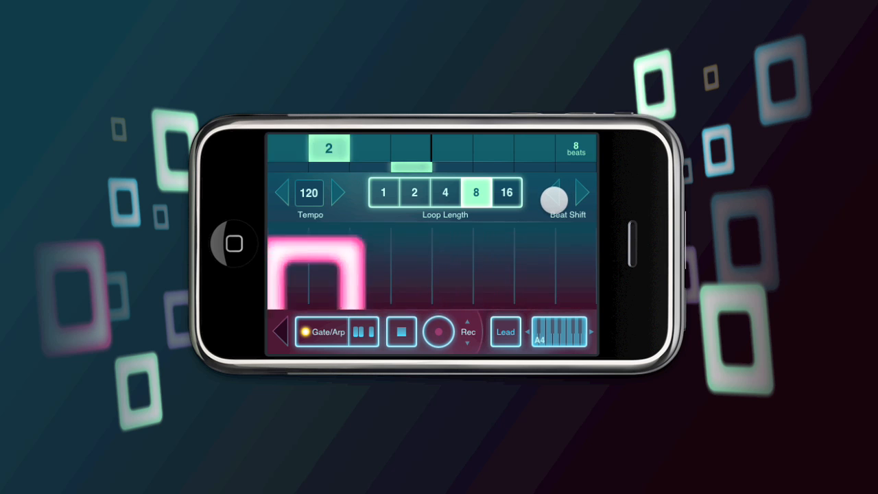
left_click(401, 332)
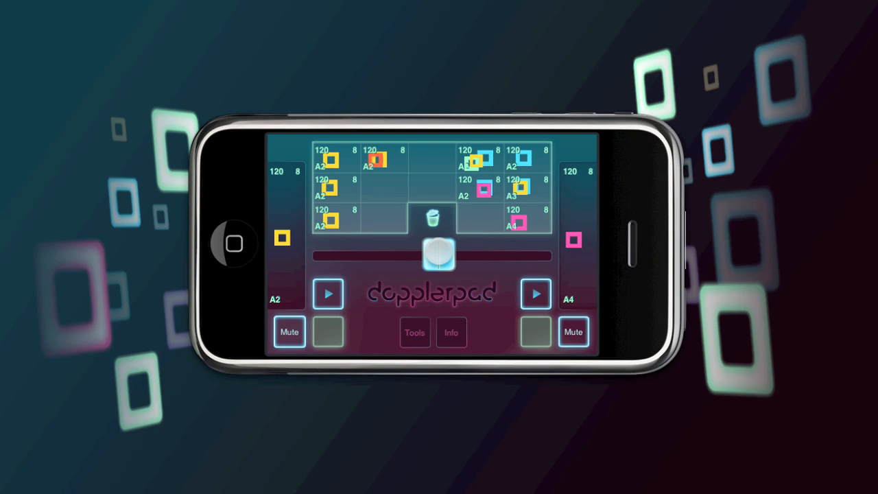
- Centre the crossfader and load loop A3 onto the right deck
left_click_drag(573, 240, 574, 236)
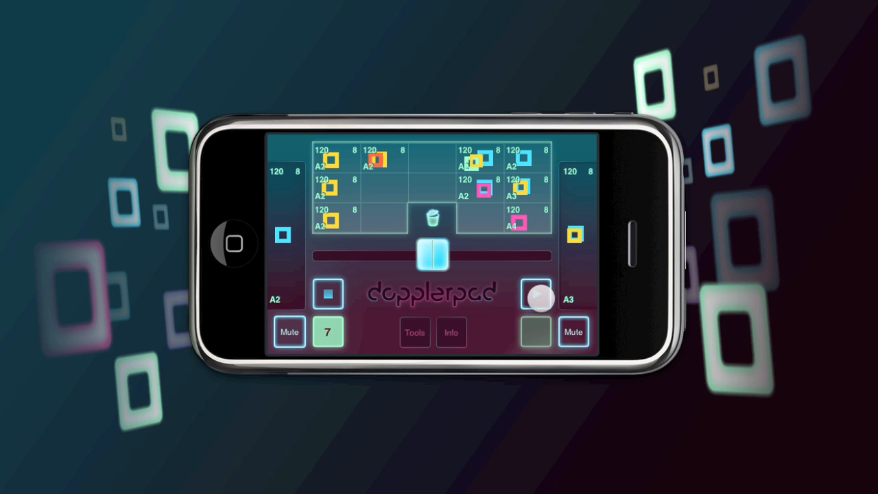
left_click_drag(538, 296, 602, 291)
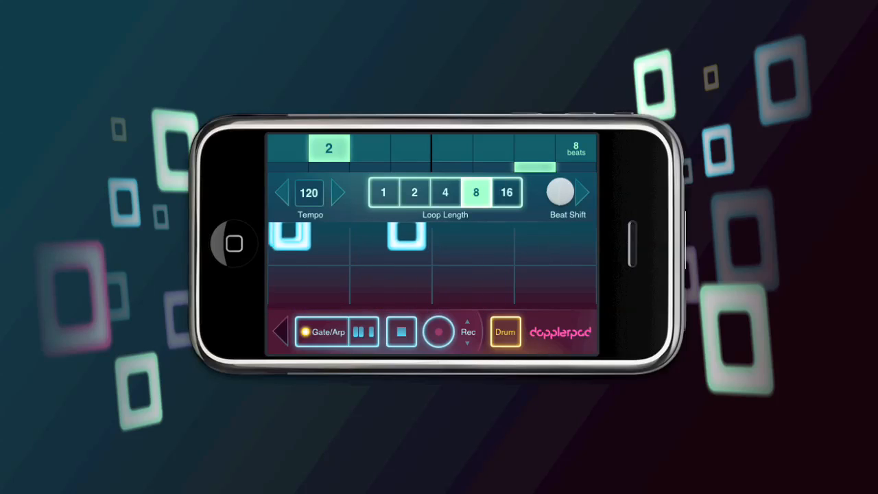
- Switch the instrument from Drum through Pad to Samp to show the sample waveform
left_click(505, 332)
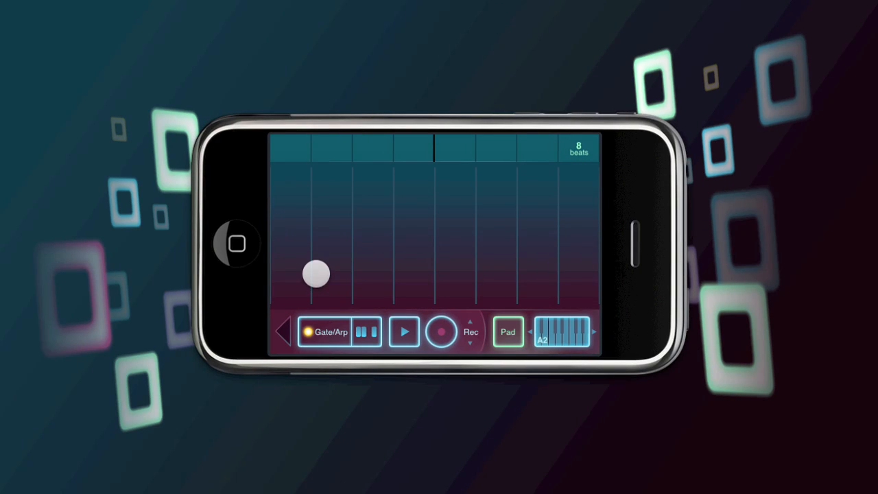
left_click(507, 331)
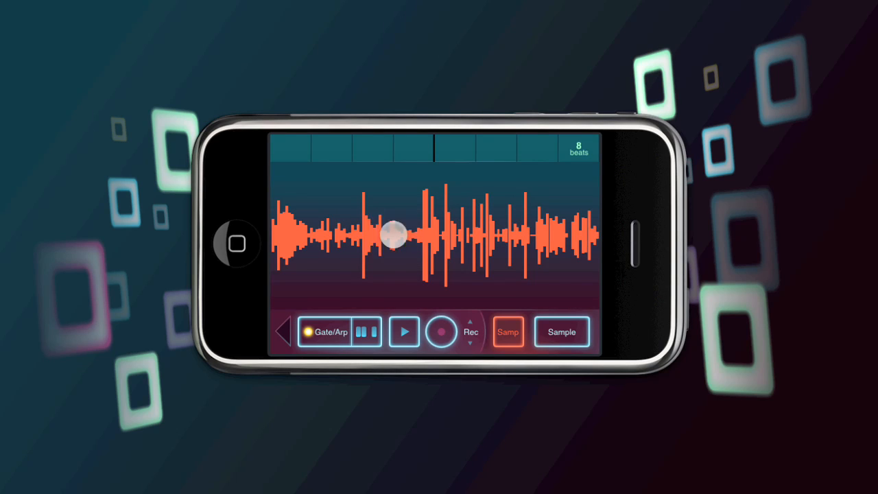
- Load a different sample and trigger early and later slices on its waveform
left_click_drag(392, 234, 460, 369)
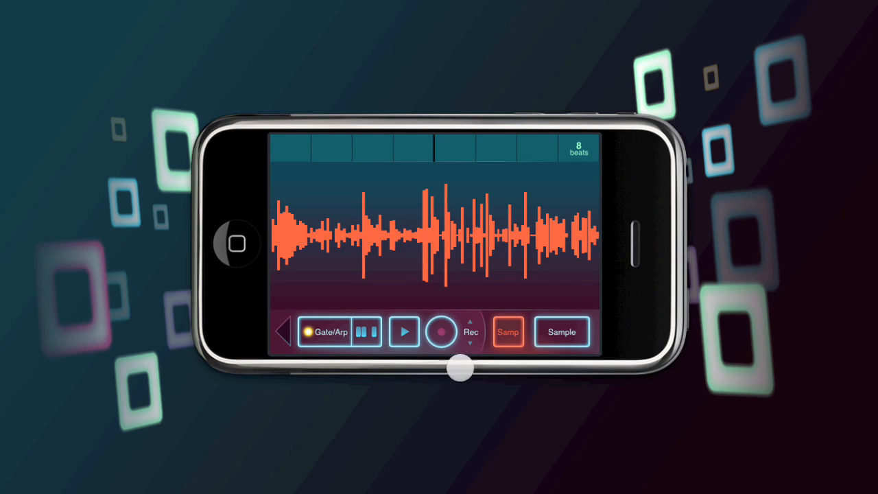
left_click_drag(460, 369, 525, 264)
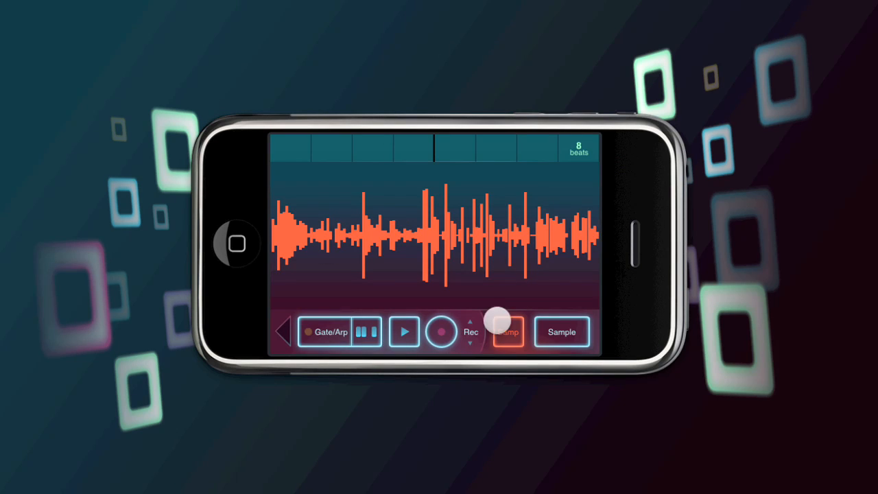
left_click(508, 331)
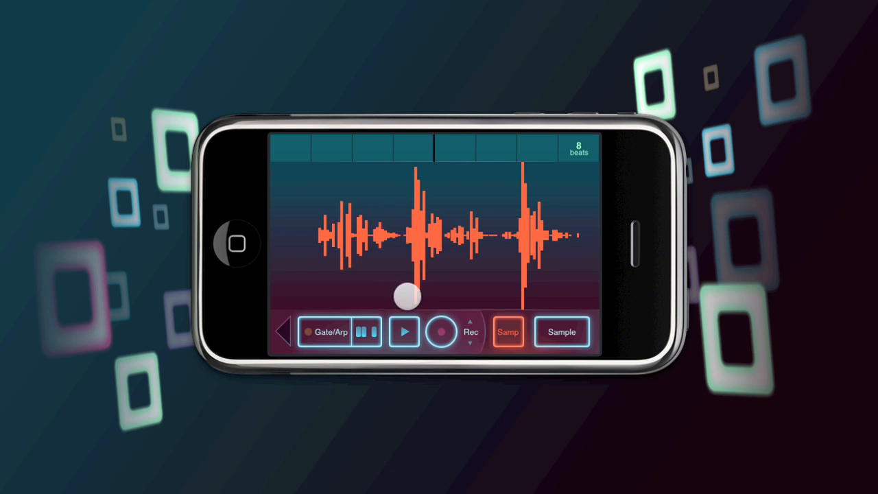
left_click_drag(404, 294, 414, 283)
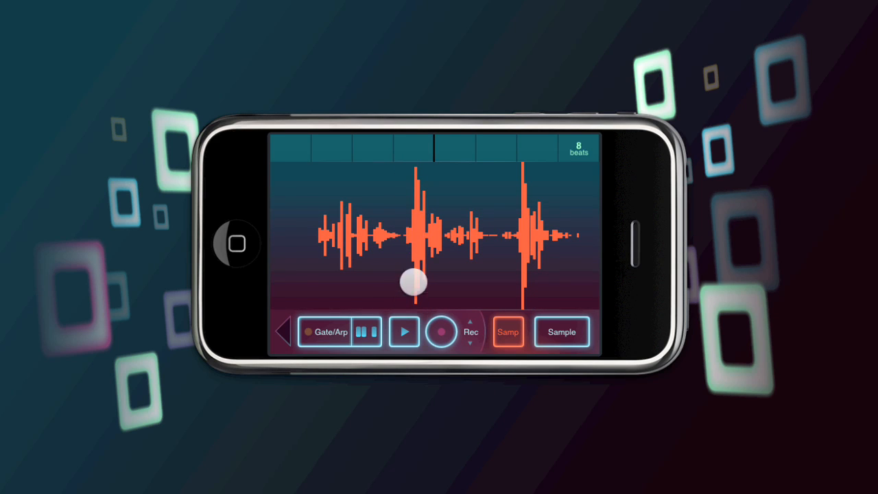
left_click_drag(412, 282, 417, 186)
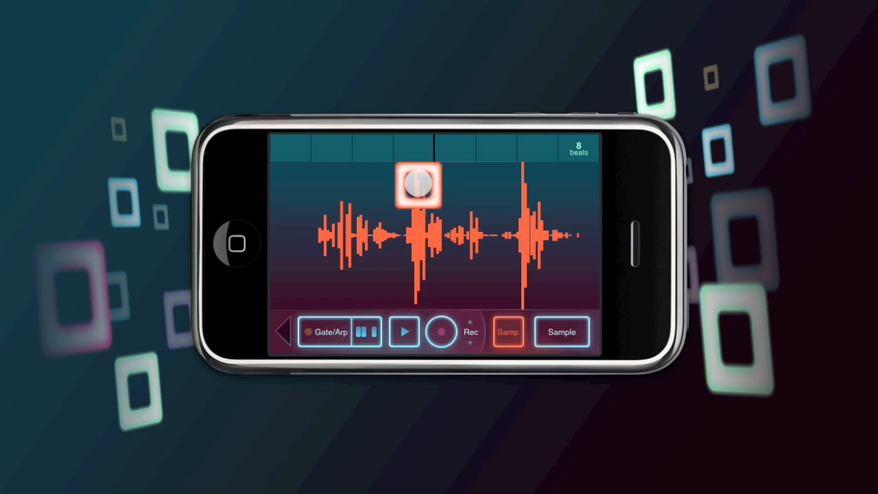
left_click_drag(417, 185, 529, 173)
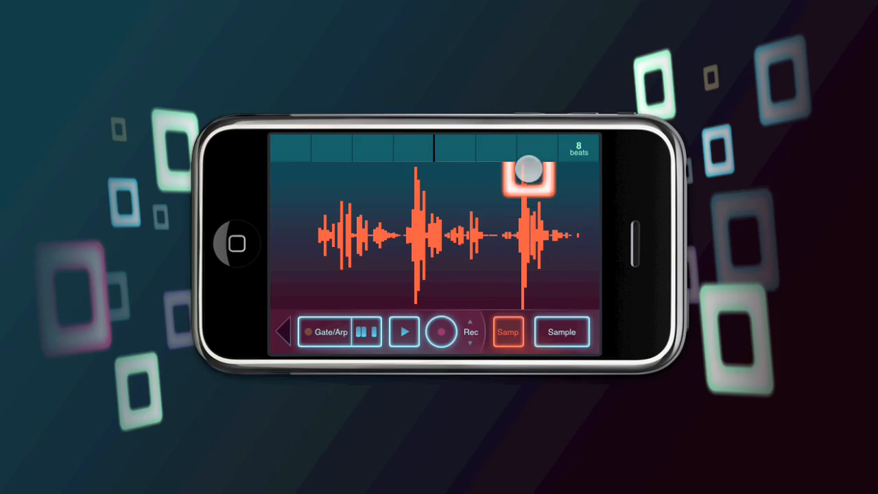
- Load another sample and play early and middle slices across its waveform
left_click_drag(528, 176, 414, 284)
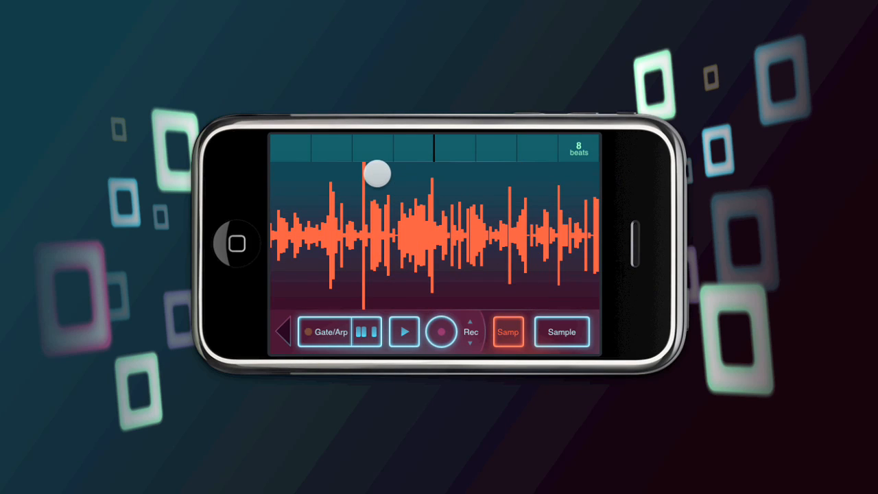
left_click_drag(376, 173, 365, 173)
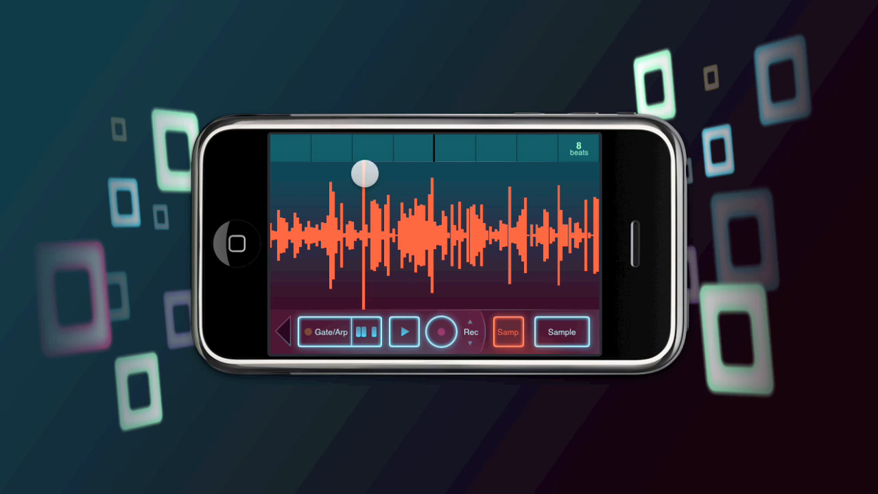
left_click_drag(364, 173, 497, 303)
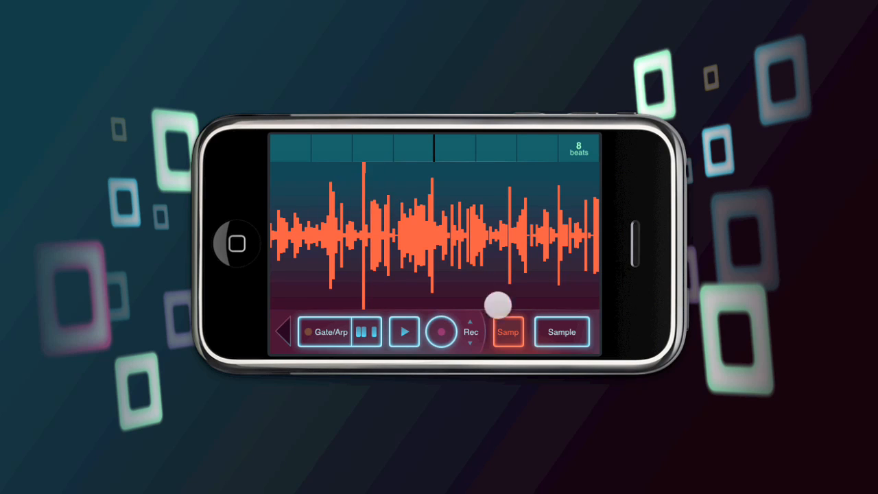
left_click_drag(497, 303, 371, 287)
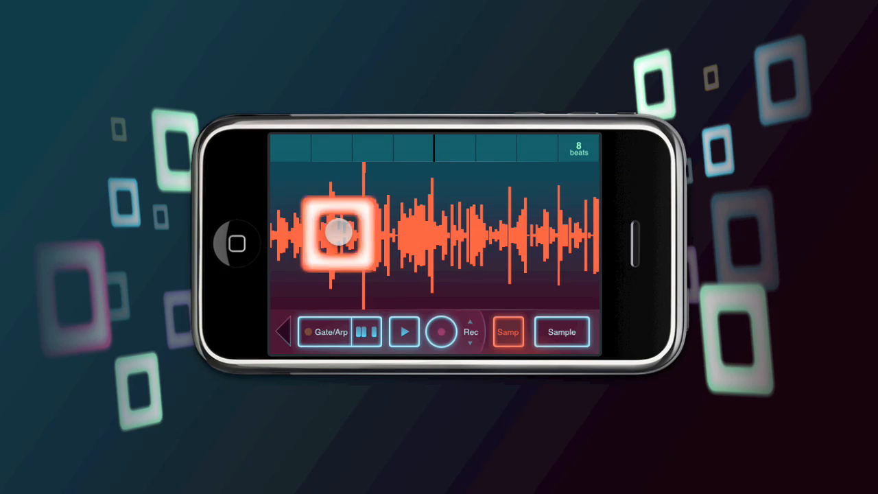
left_click_drag(340, 233, 398, 236)
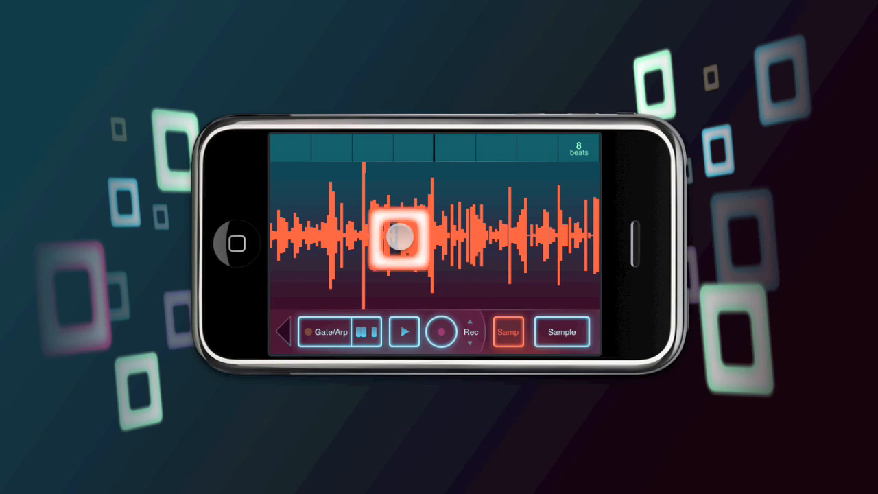
left_click_drag(401, 236, 524, 331)
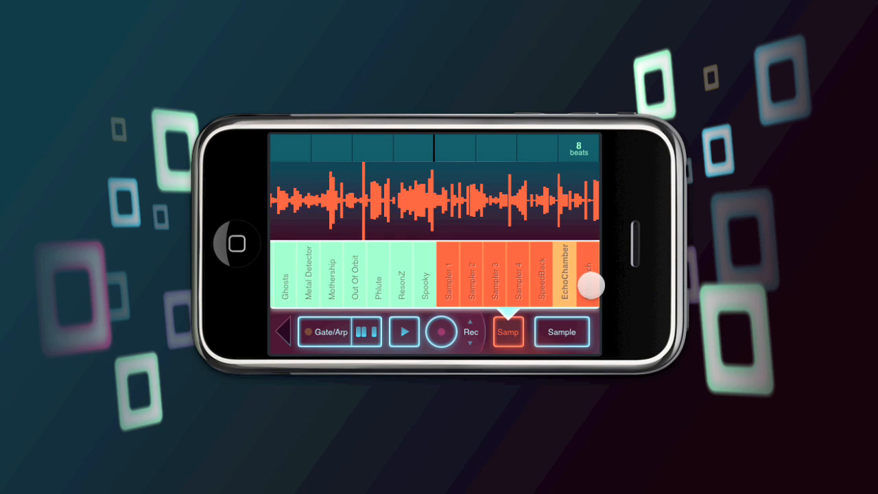
- Browse the samples, play through the recorded sample's waveform, and return to the mixer
left_click_drag(593, 285, 483, 328)
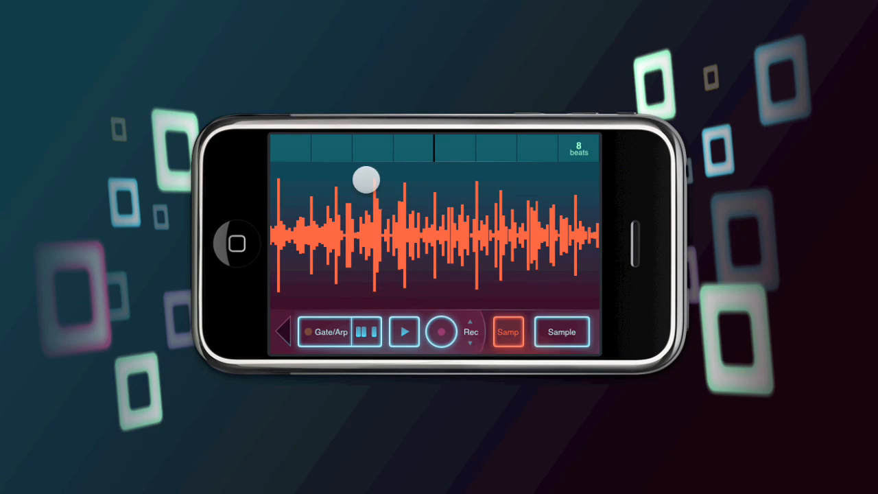
left_click(364, 181)
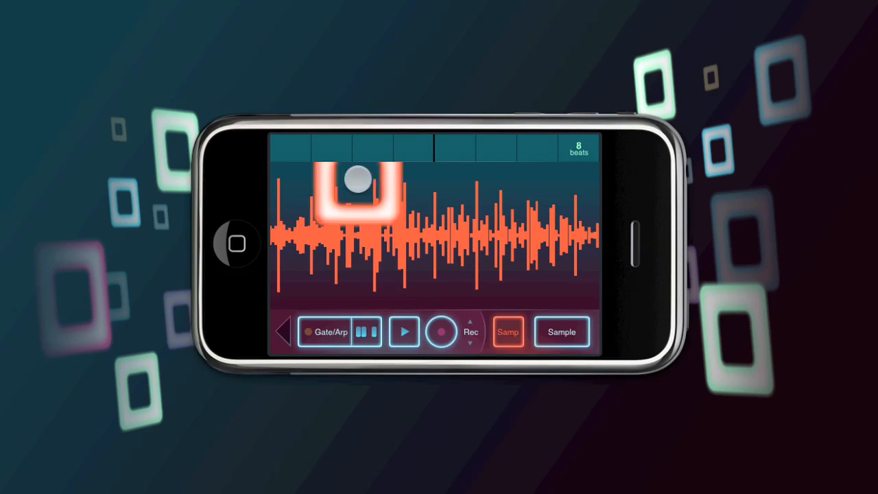
left_click_drag(354, 189, 474, 271)
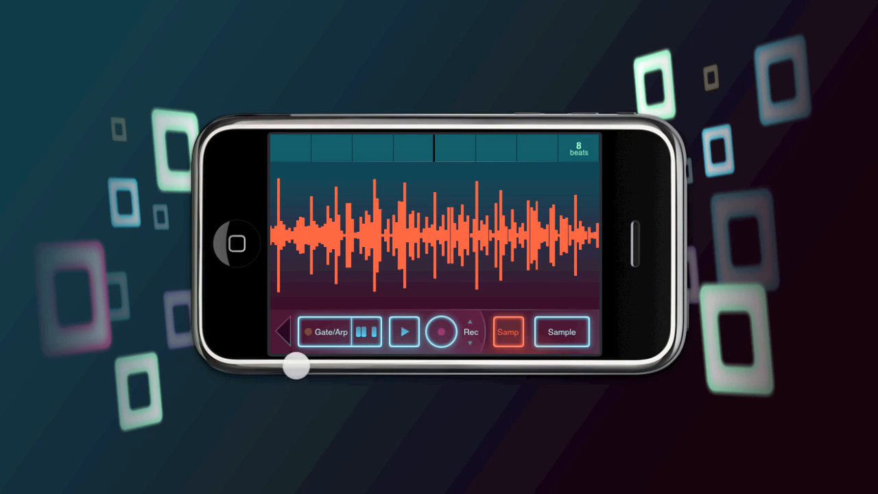
left_click(508, 332)
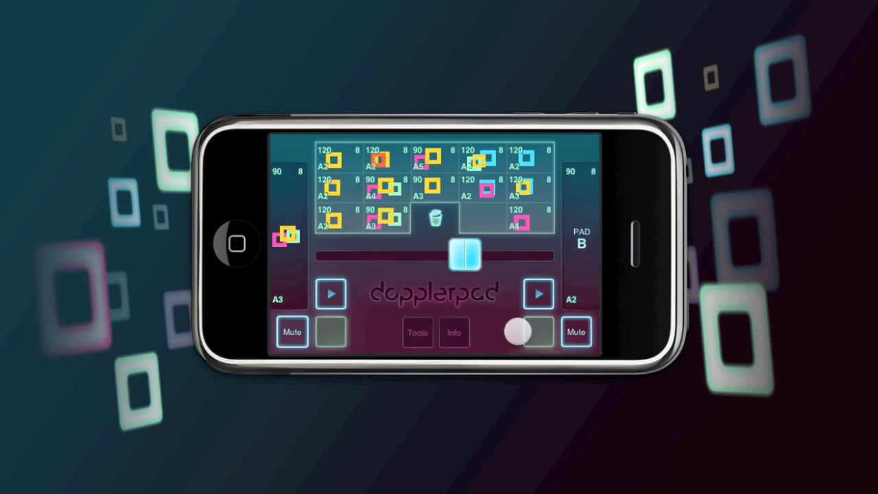
- Start pad A's loop, shift the crossfader, and play the gated sample in stuttered slices from different beats
left_click(332, 293)
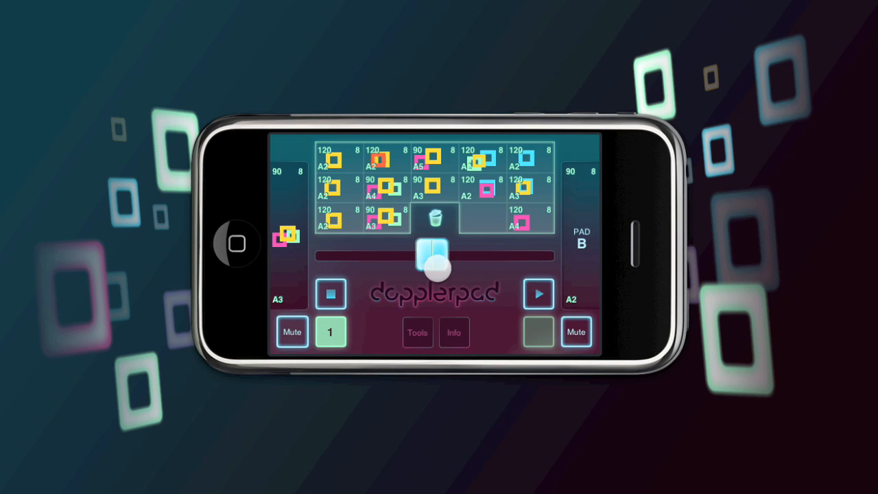
left_click_drag(442, 260, 563, 261)
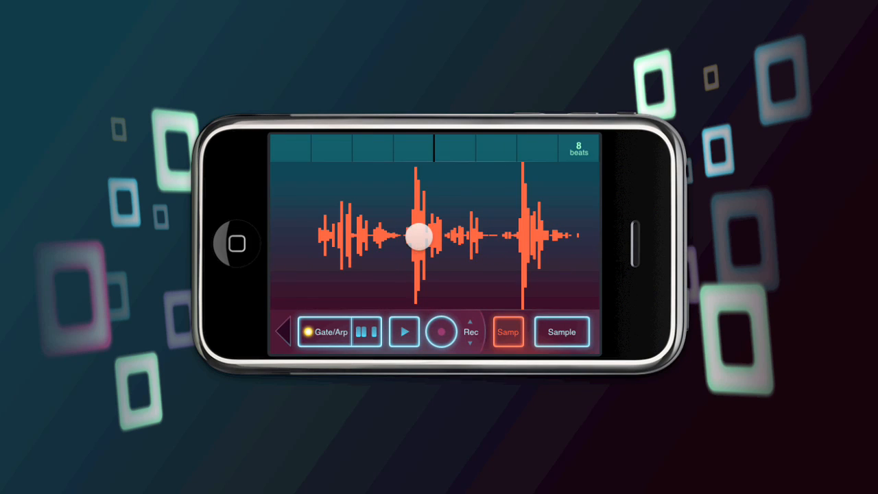
left_click(404, 333)
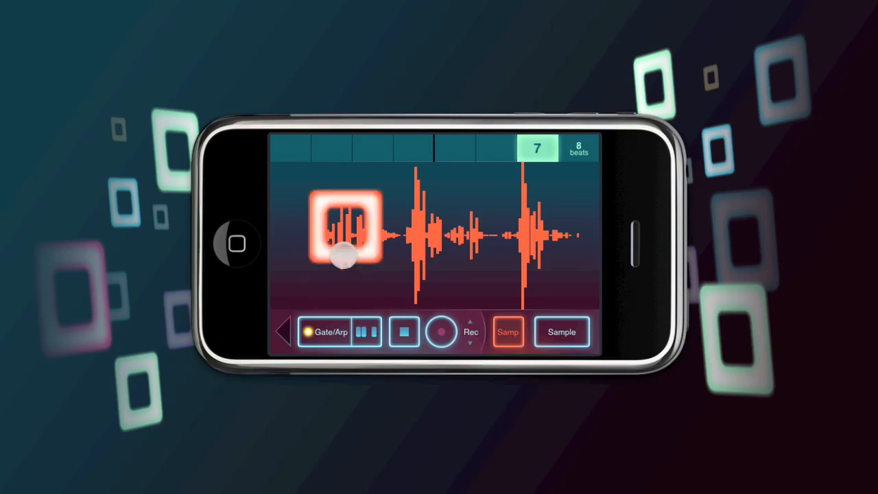
left_click_drag(346, 247, 533, 247)
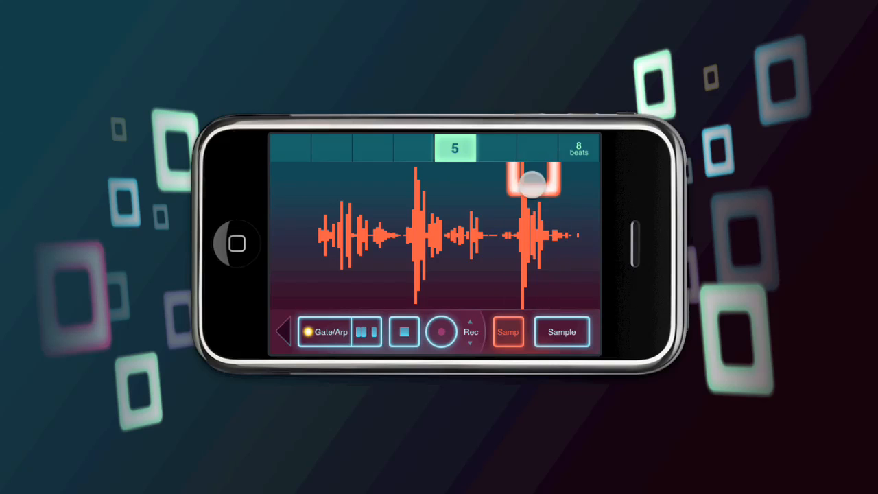
left_click_drag(533, 185, 472, 221)
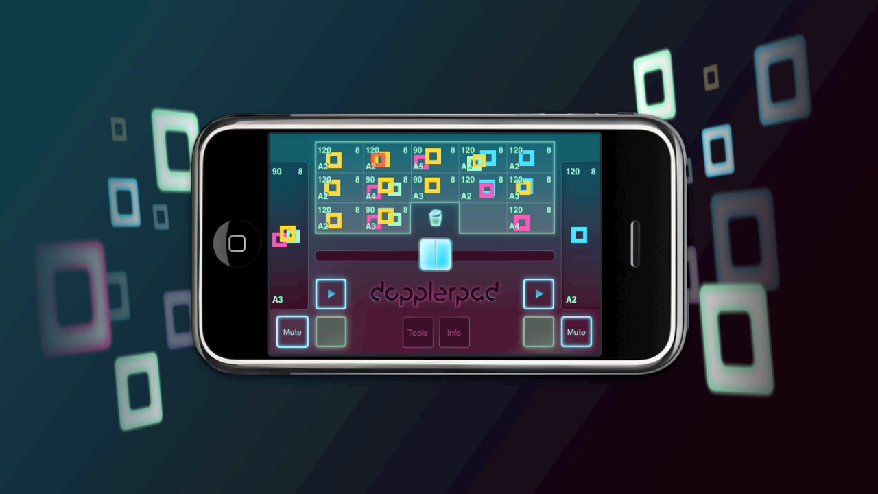
- Start the WiFi Sync server from Tools and bring up its local connection address
left_click(417, 332)
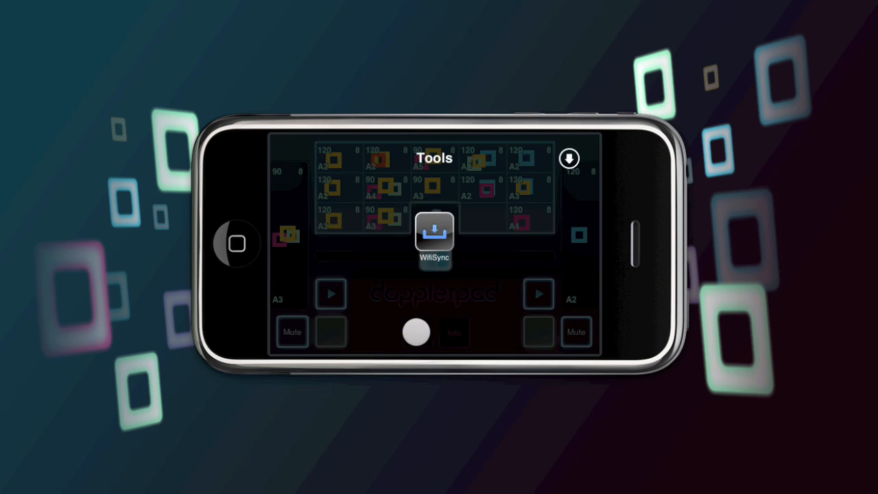
left_click(434, 236)
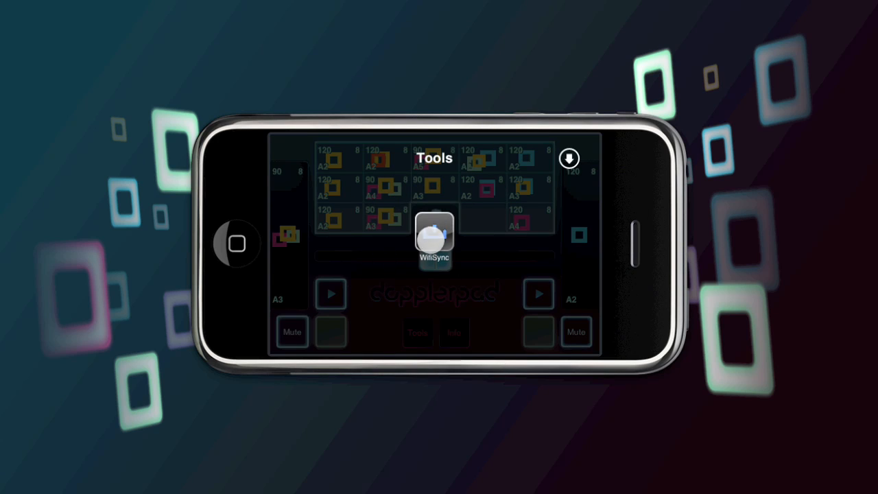
left_click(434, 241)
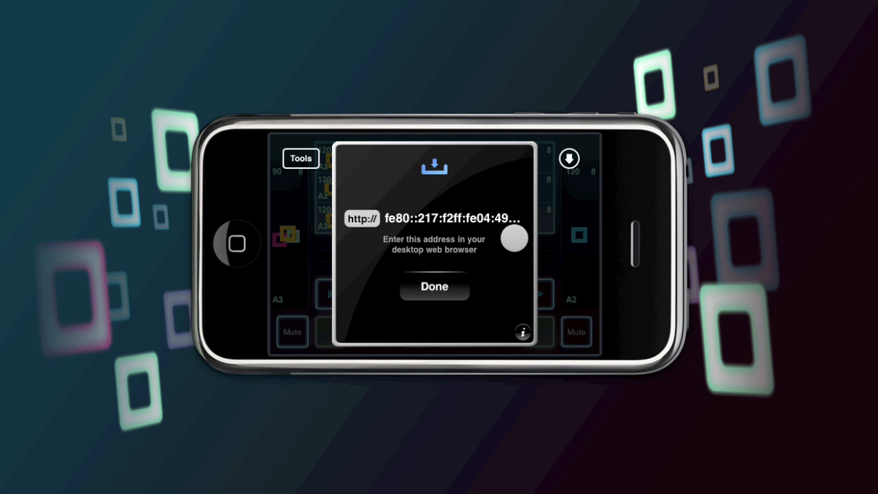
left_click_drag(514, 239, 451, 220)
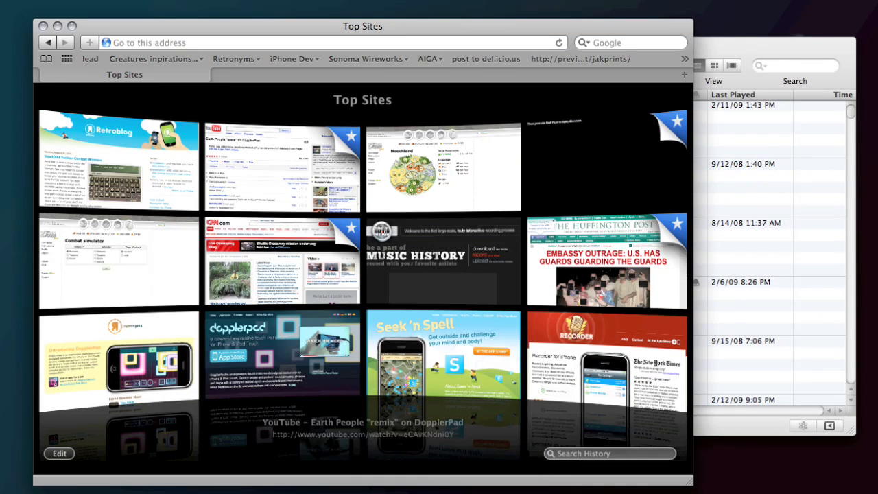
- Connect Safari to DopplerPad via Bonjour and accept the incoming connection on the phone
left_click(46, 58)
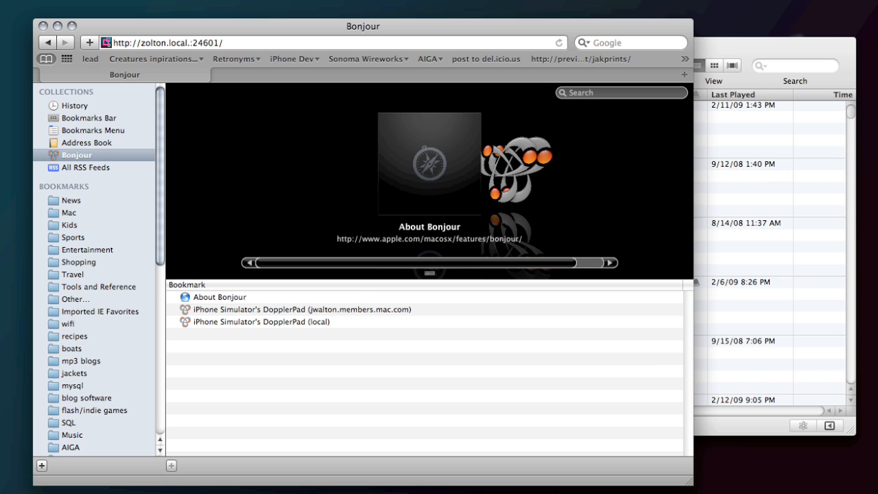
left_click(260, 321)
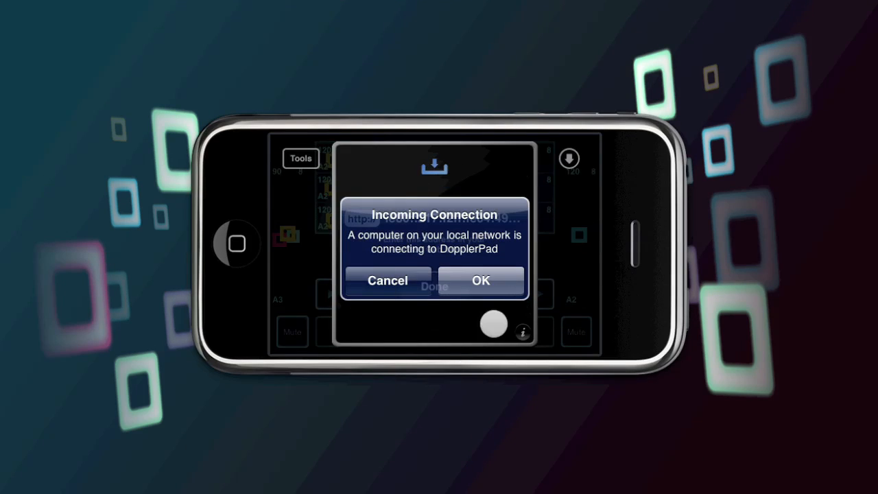
left_click(481, 280)
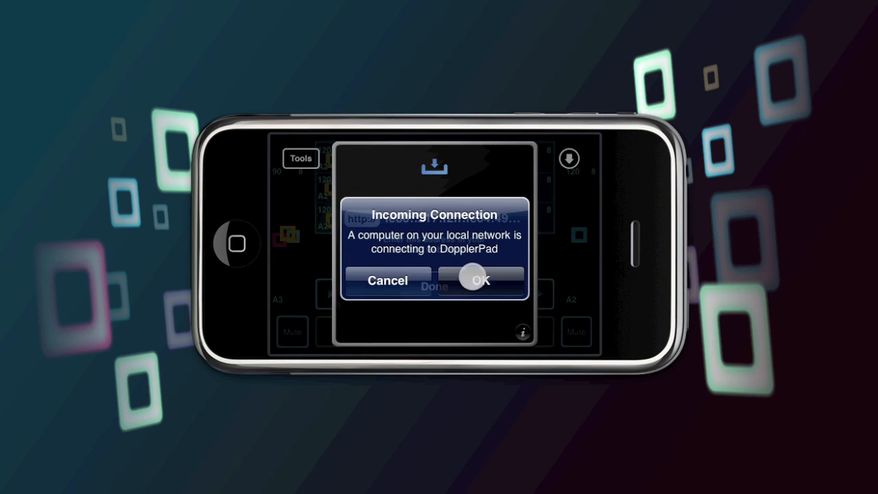
left_click(478, 280)
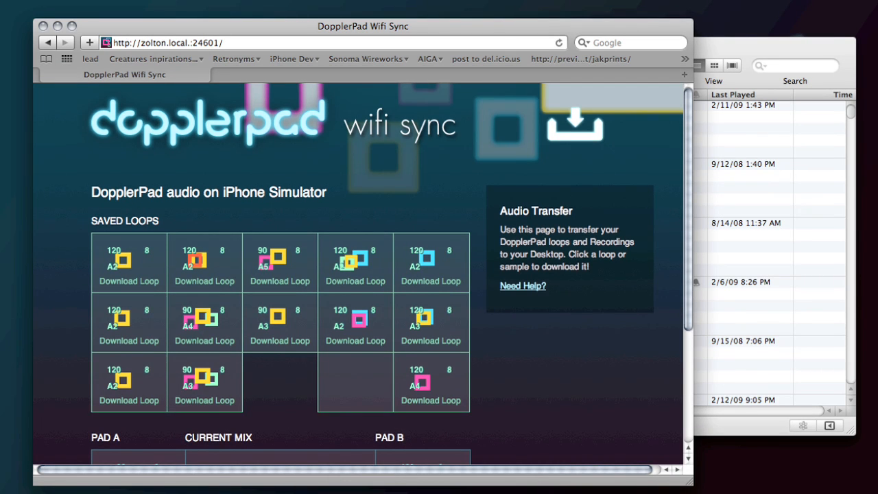
- Scroll the WiFi Sync page to reveal Pad A, Pad B and current-mixer downloads
scroll("down", 3)
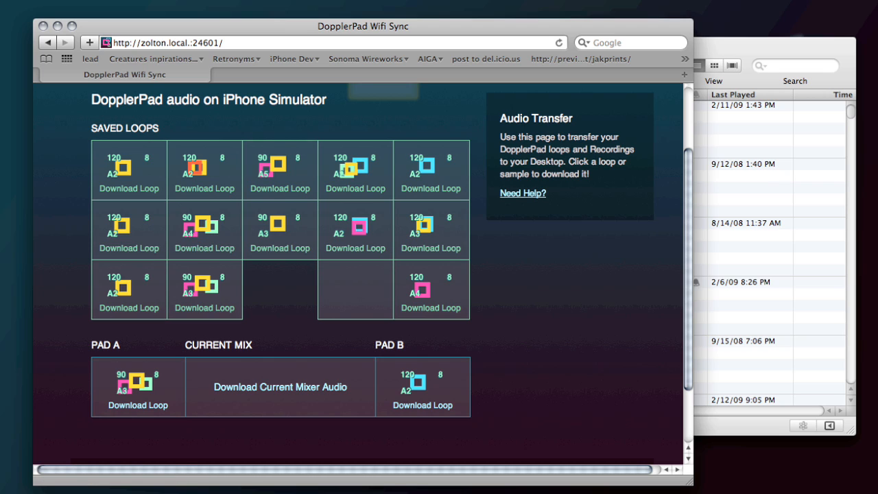
mouse_move(137, 405)
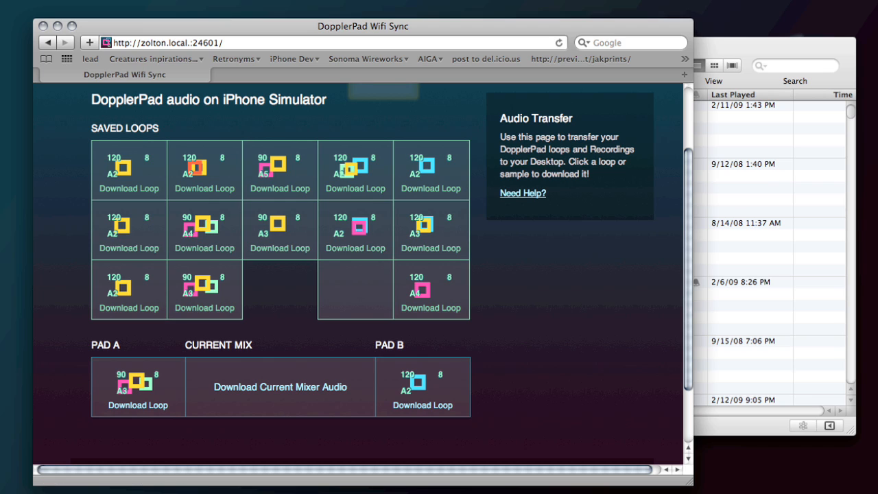
mouse_move(280, 387)
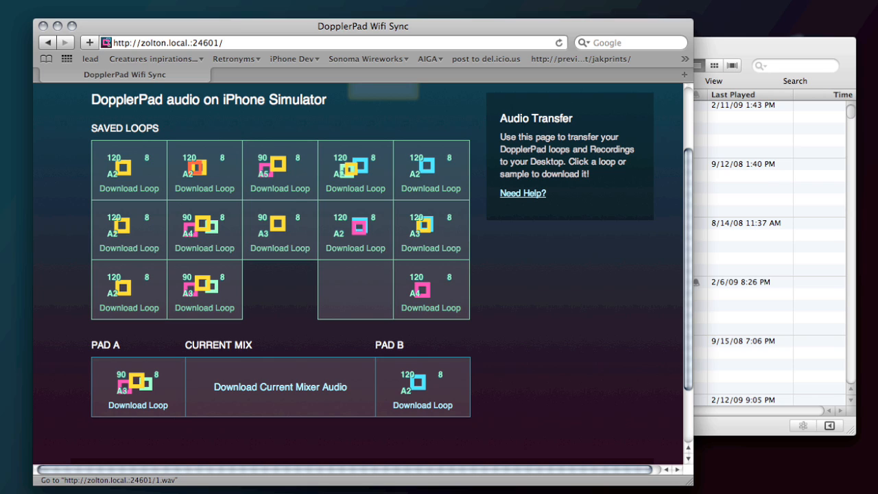
mouse_move(204, 247)
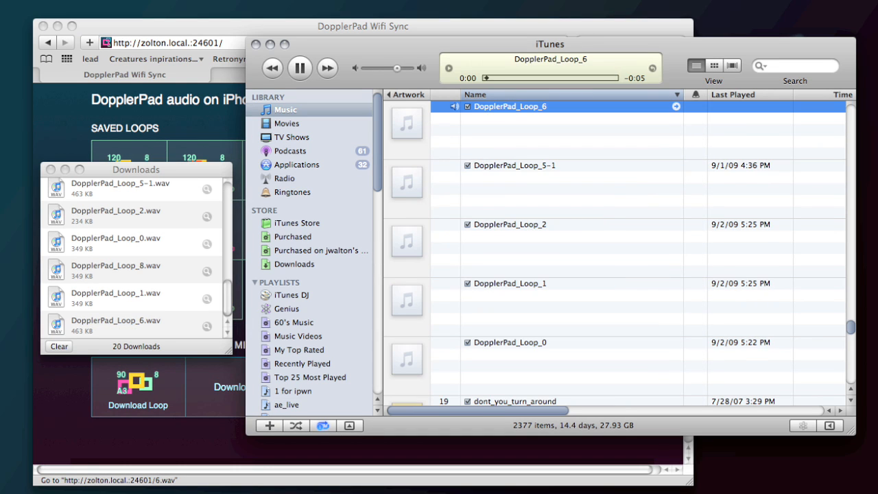
- Stop DopplerPad_Loop_6 playback and close the iTunes library window
left_click(299, 69)
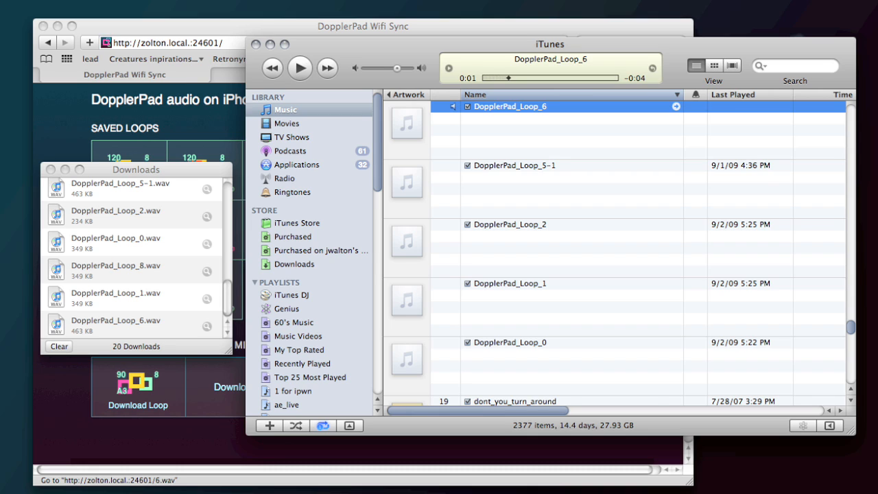
left_click(299, 68)
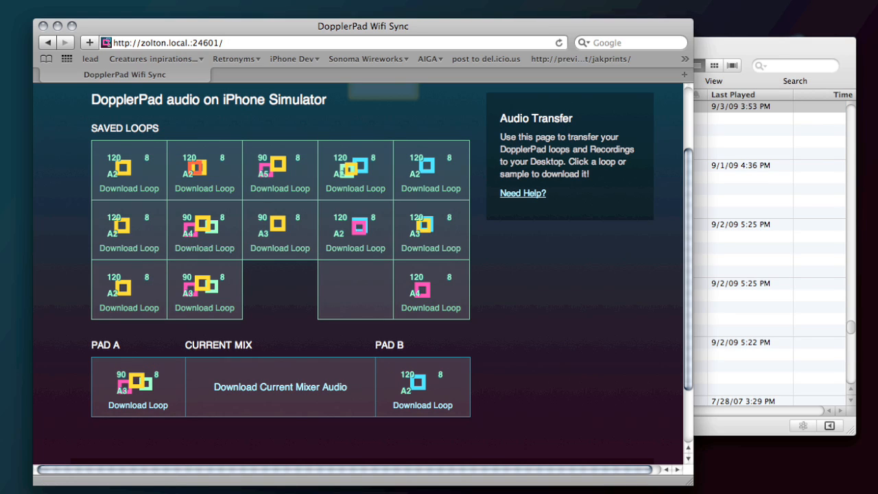
mouse_move(280, 387)
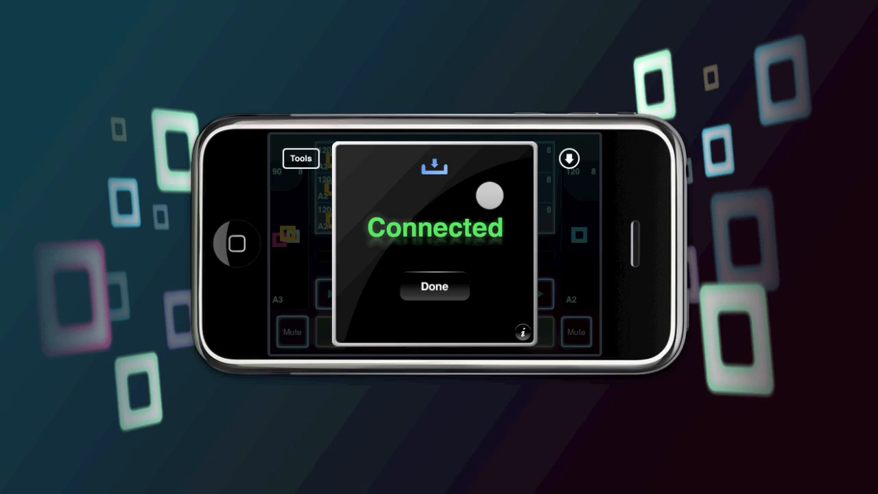
- Dismiss the Connected panel and Tools overlay to return to the loop mixer
left_click(434, 287)
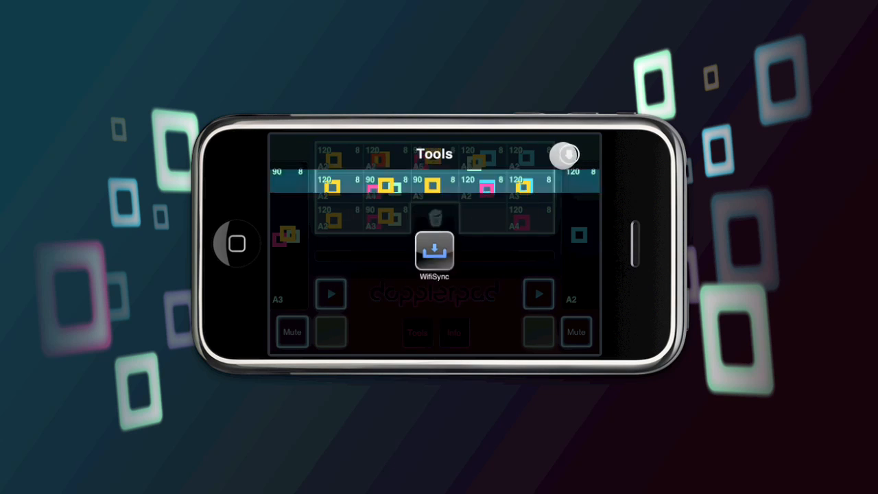
left_click(564, 153)
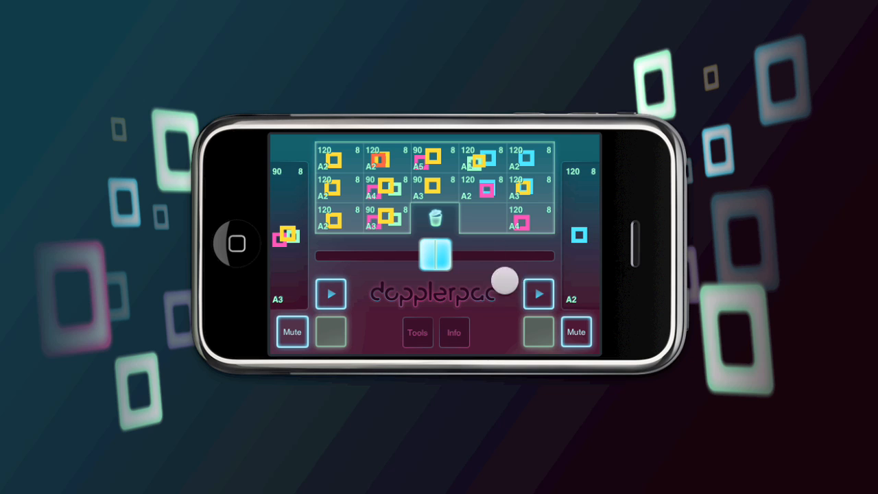
left_click_drag(505, 280, 505, 308)
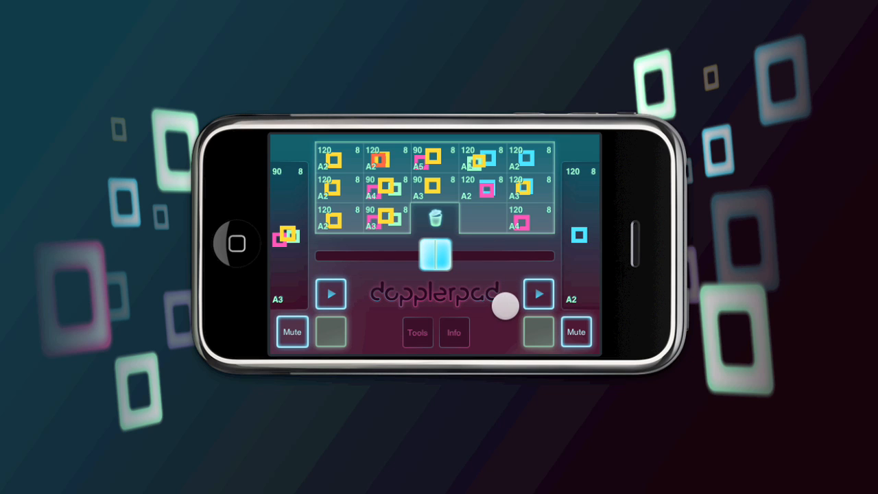
left_click_drag(505, 308, 472, 281)
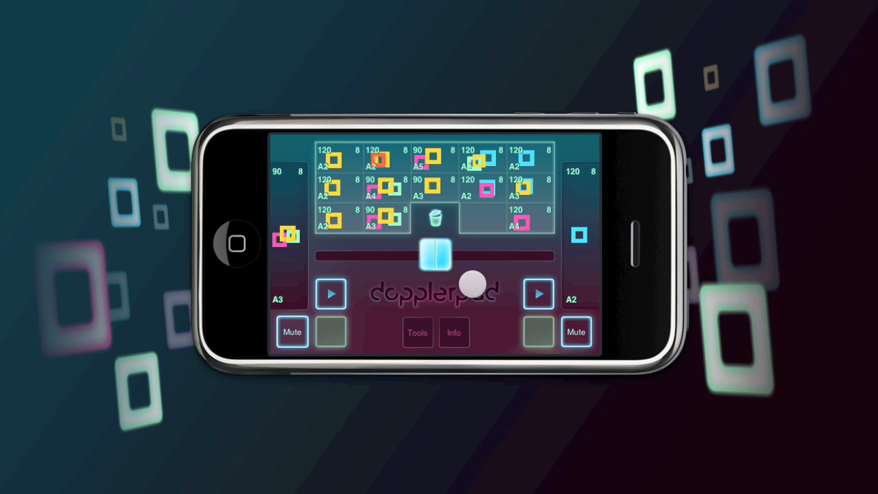
left_click_drag(469, 281, 508, 350)
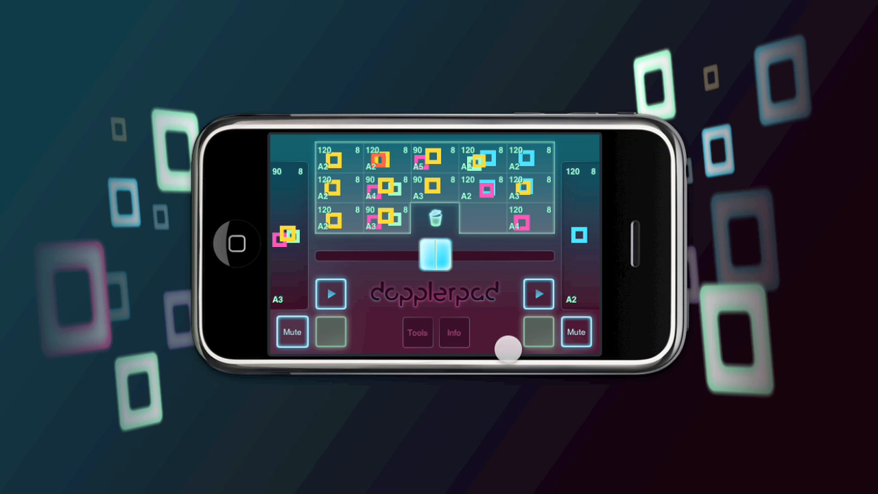